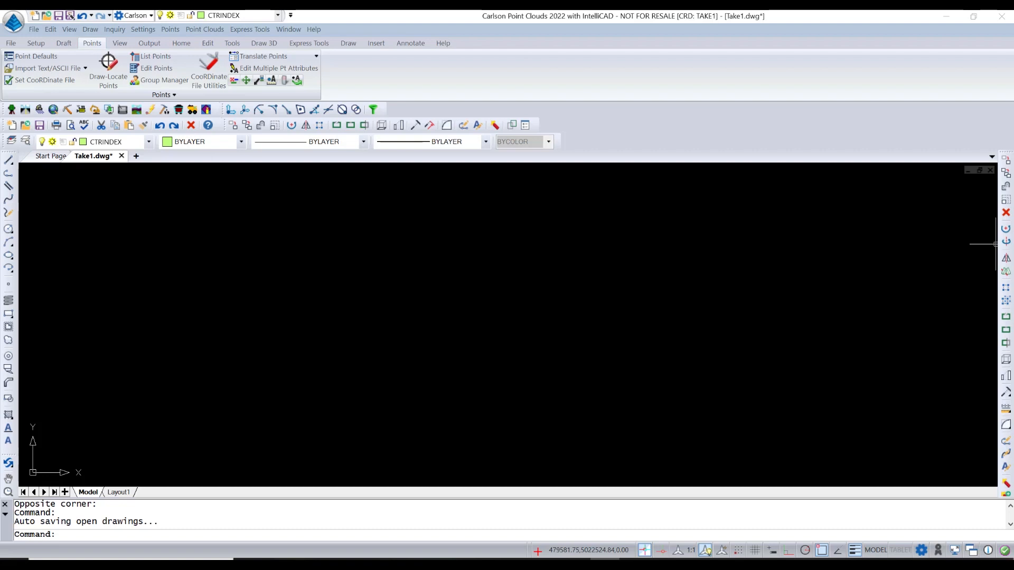
{"action": "mouse_move", "coordinate": [195, 254]}
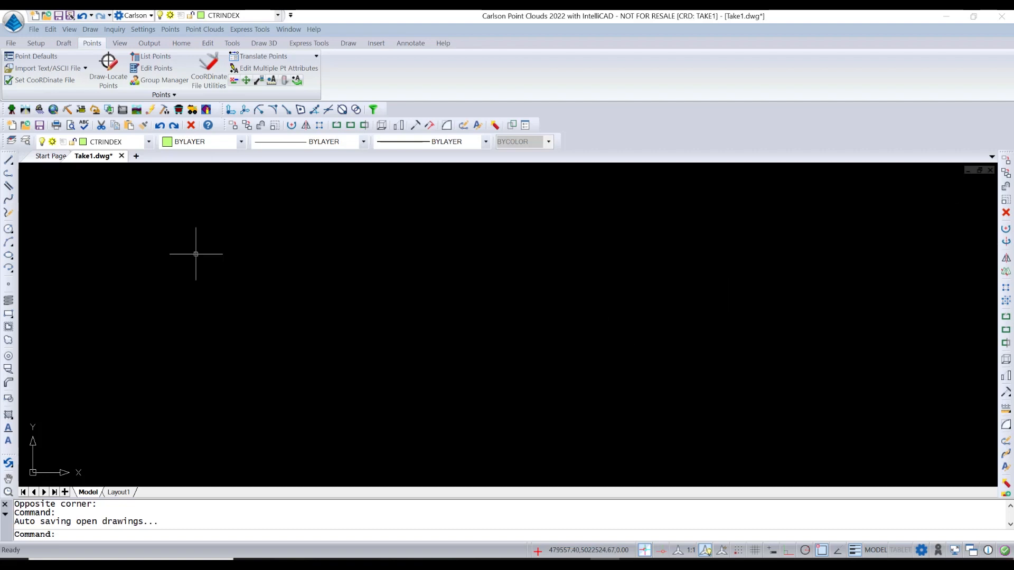
{"action": "mouse_move", "coordinate": [227, 253]}
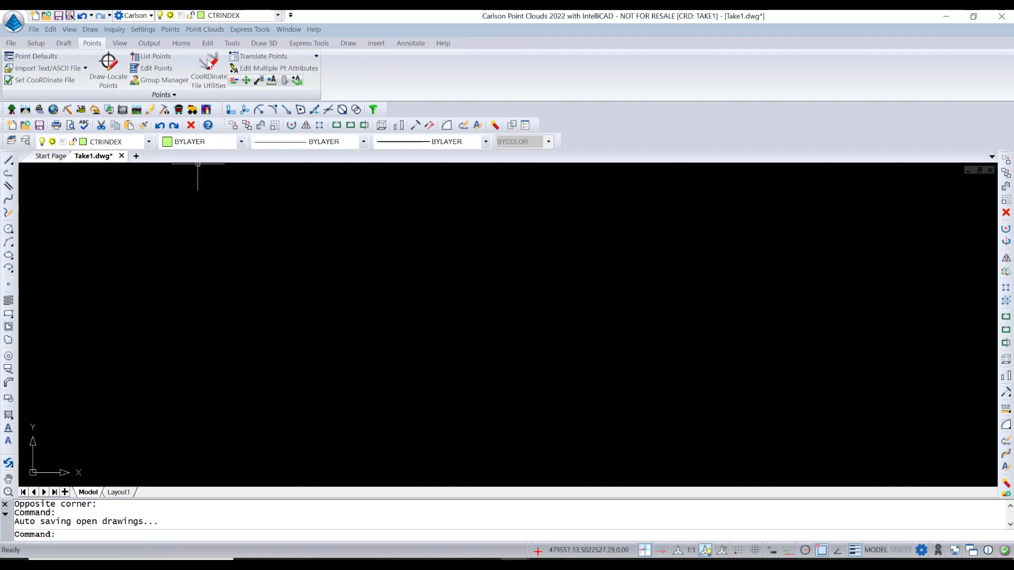
{"action": "mouse_move", "coordinate": [251, 230]}
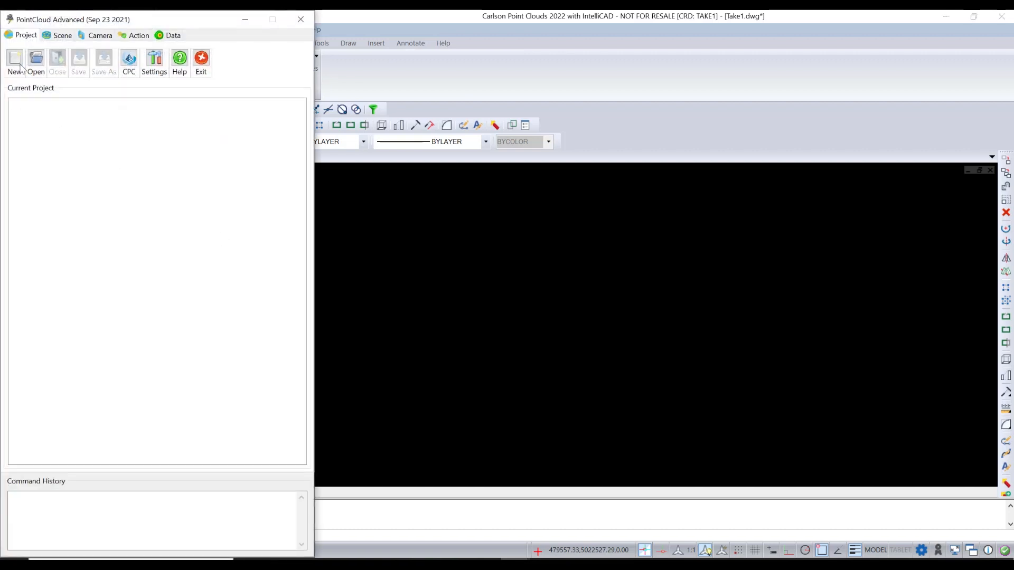
Create a new PointCloud Advanced project named TAKE5 in the PointCloud projects folder.
{"action": "left_click", "coordinate": [14, 58]}
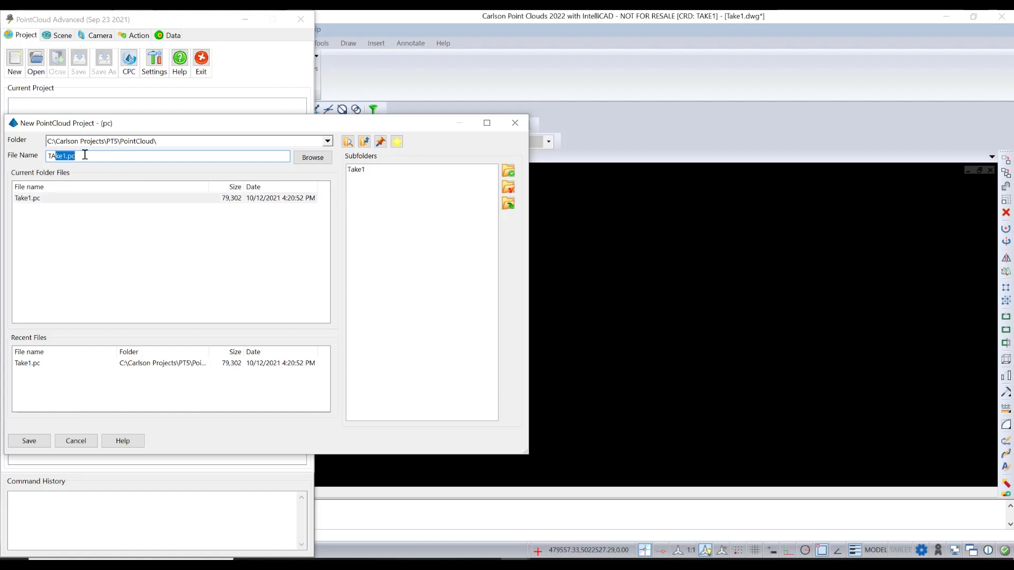
{"action": "type", "text": "TAKE2"}
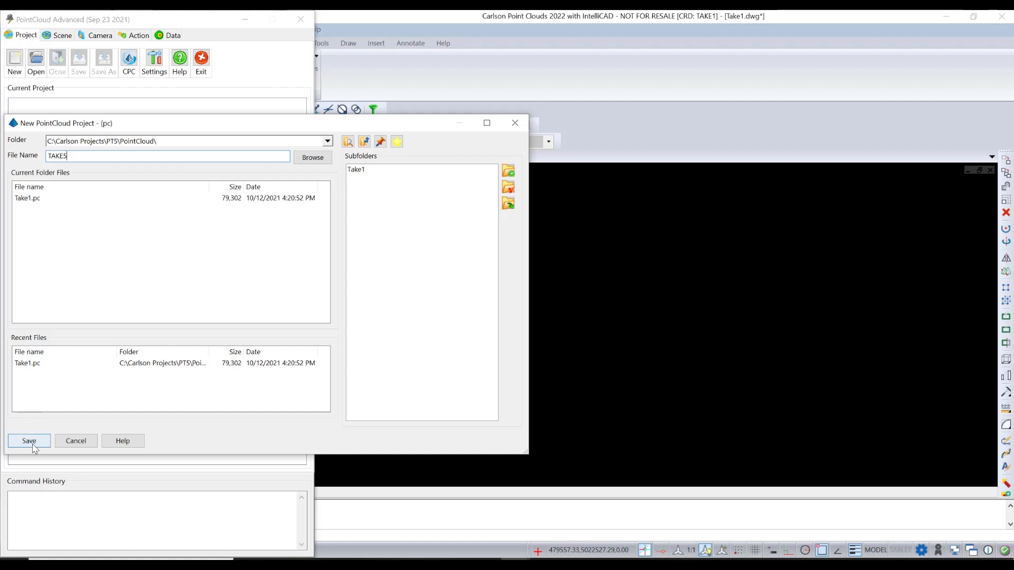
{"action": "left_click", "coordinate": [29, 444]}
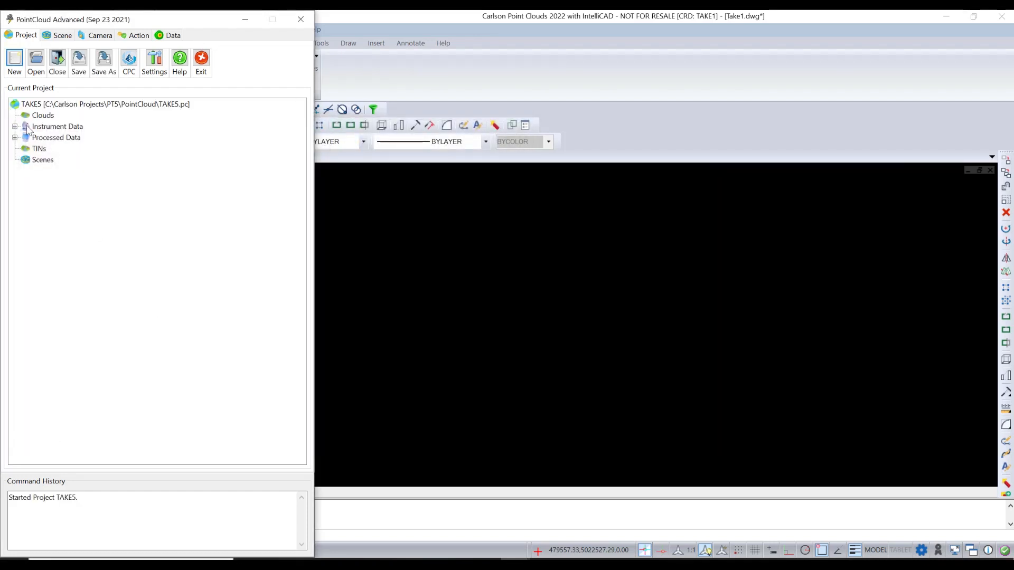
Choose LIDAR file 479_5022_201901.laz for import through the Clouds context menu.
{"action": "right_click", "coordinate": [43, 115]}
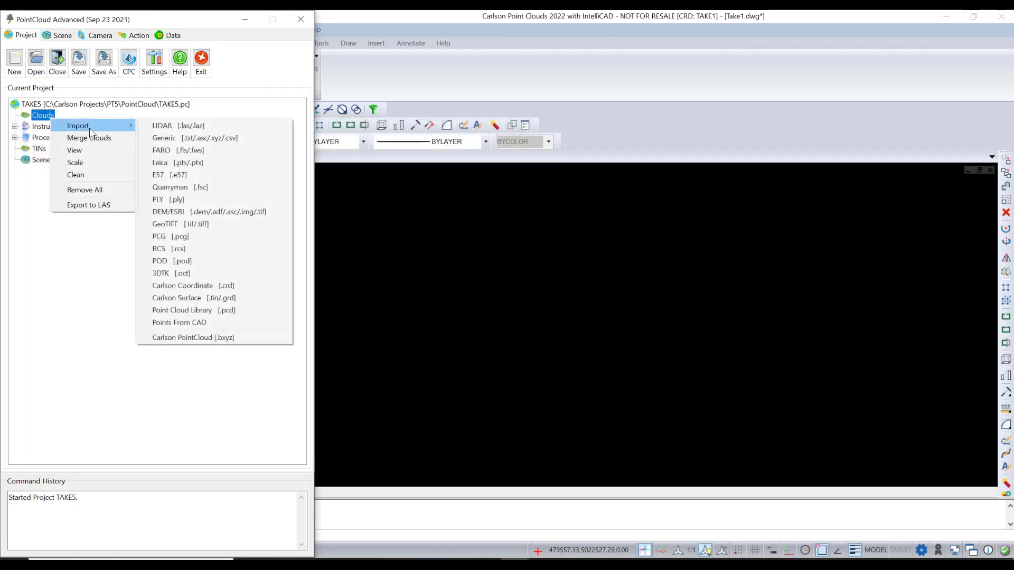
{"action": "mouse_move", "coordinate": [183, 126]}
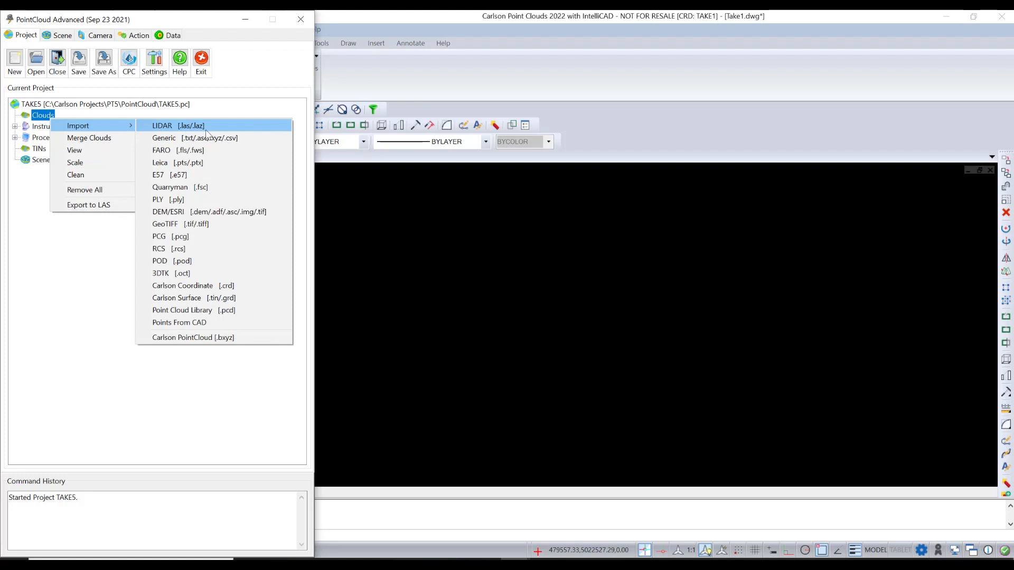
{"action": "left_click", "coordinate": [182, 126]}
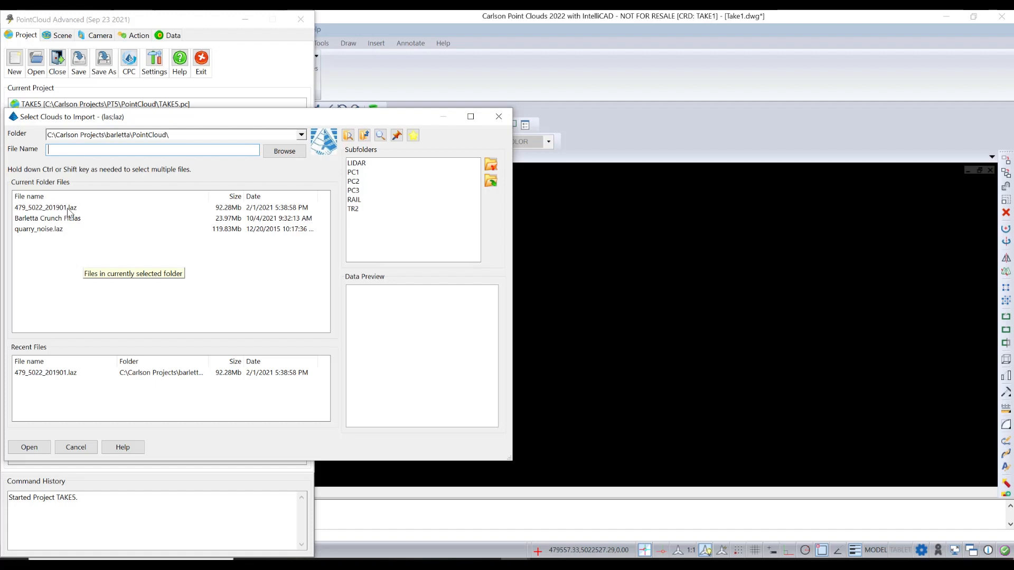
{"action": "left_click", "coordinate": [45, 207]}
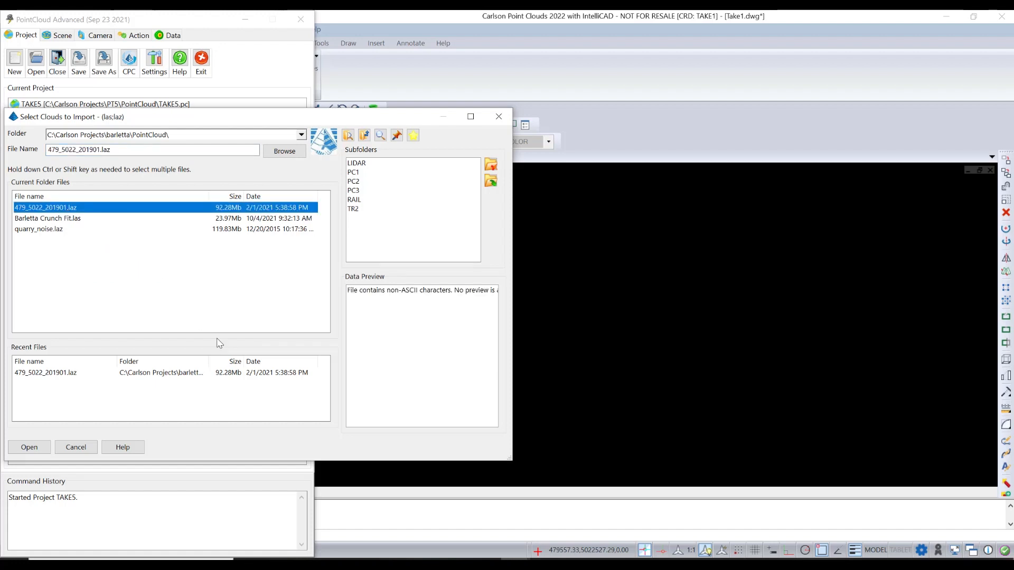
{"action": "left_click", "coordinate": [29, 447]}
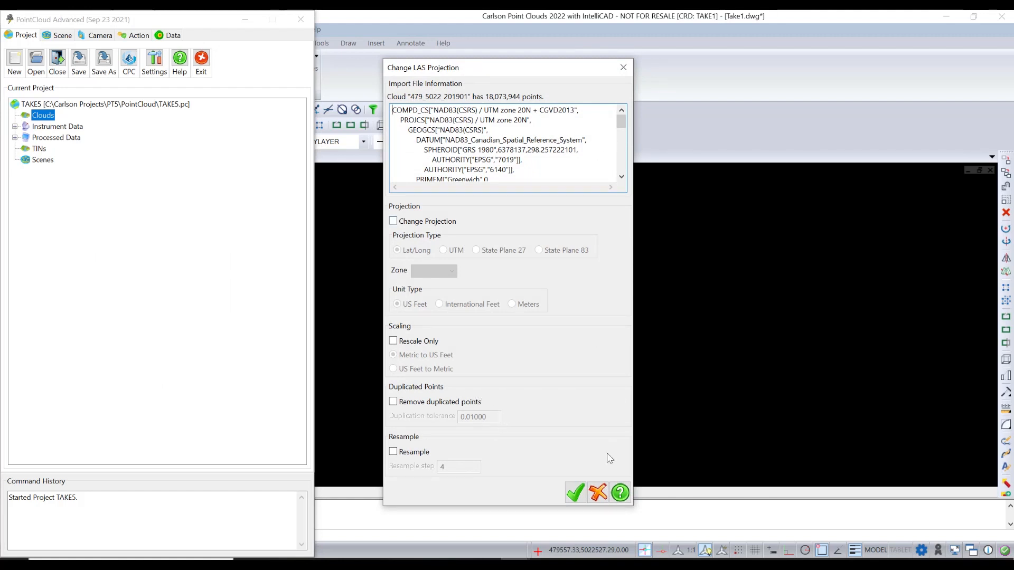
Accept the default projection and import the cloud with all classifications added as regions.
{"action": "left_click", "coordinate": [575, 493]}
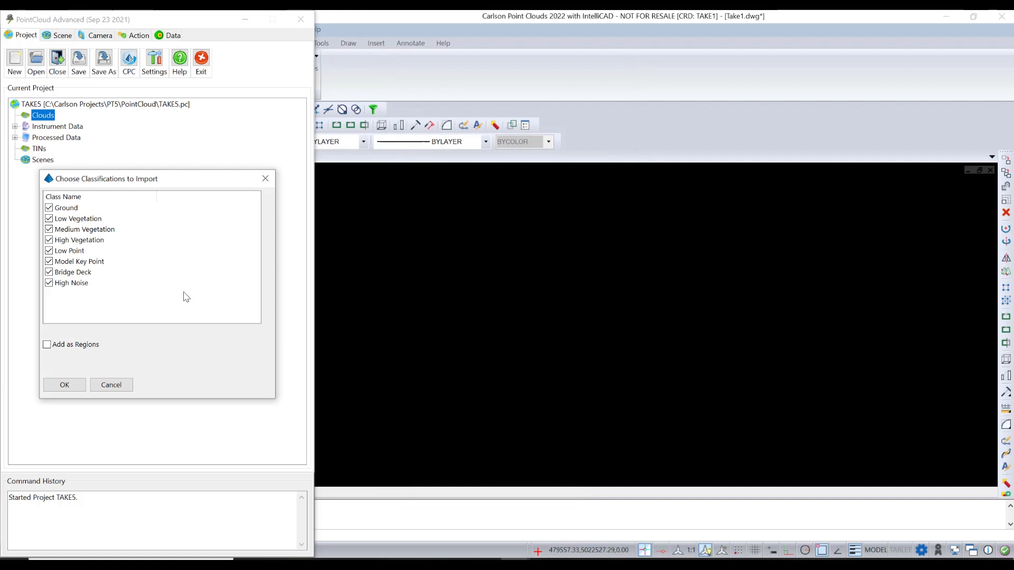
{"action": "mouse_move", "coordinate": [64, 215]}
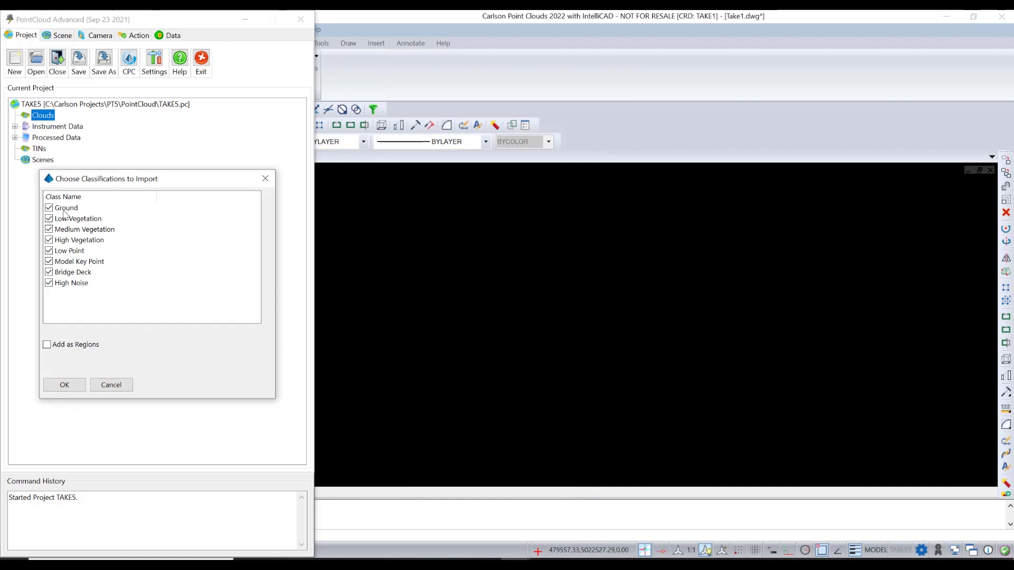
{"action": "mouse_move", "coordinate": [142, 196]}
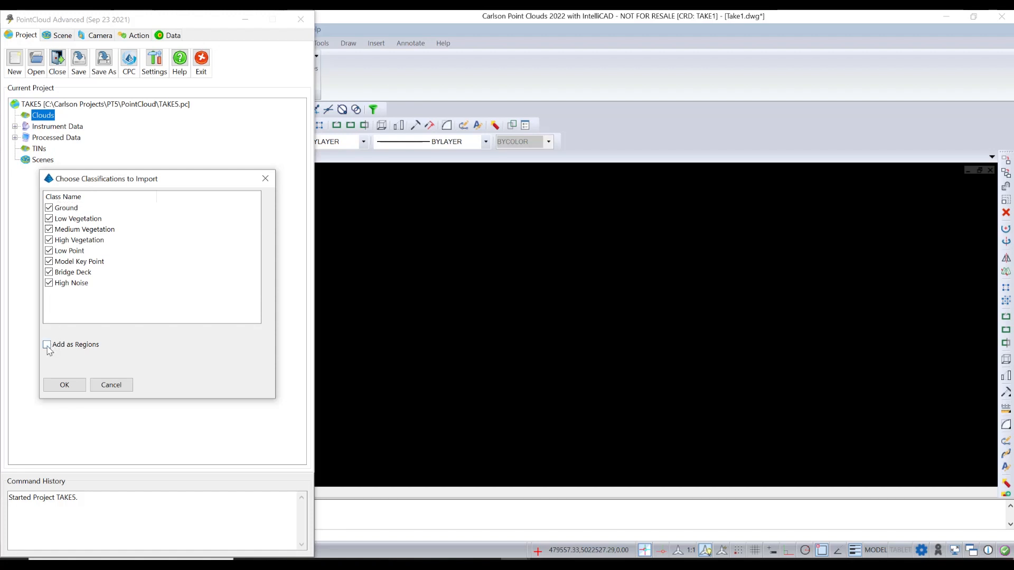
{"action": "left_click", "coordinate": [47, 344]}
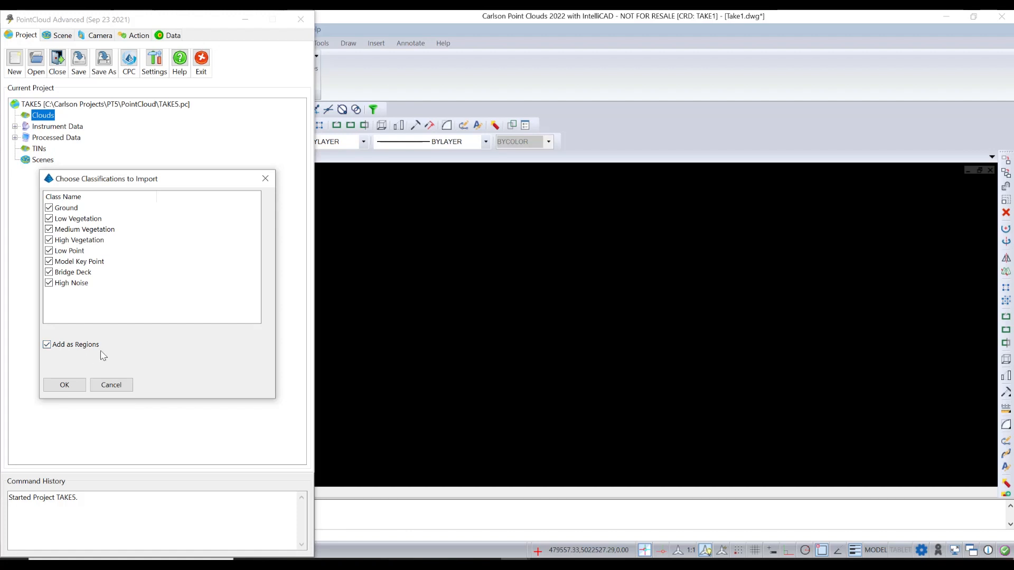
{"action": "left_click", "coordinate": [64, 385]}
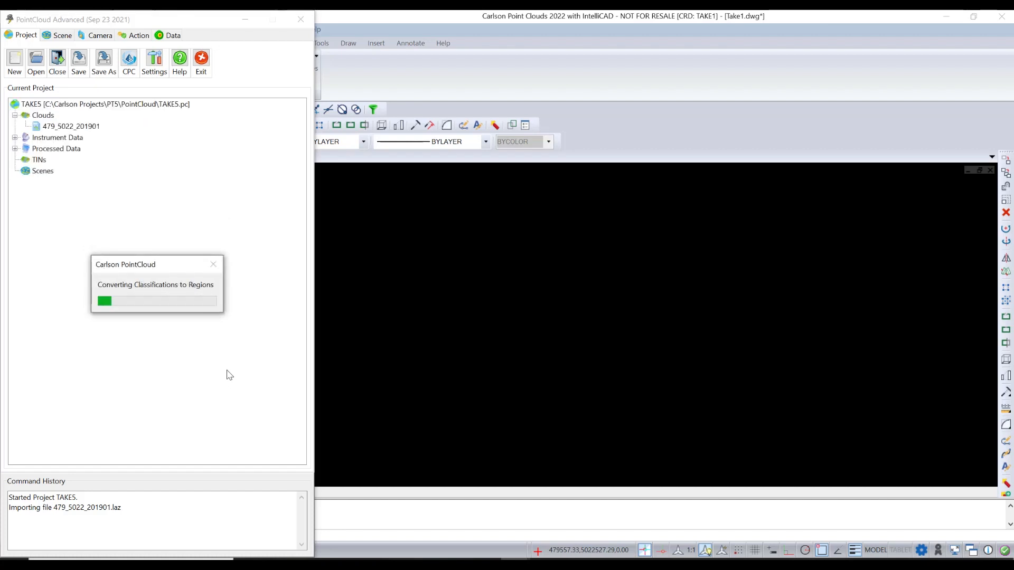
{"action": "mouse_move", "coordinate": [216, 372]}
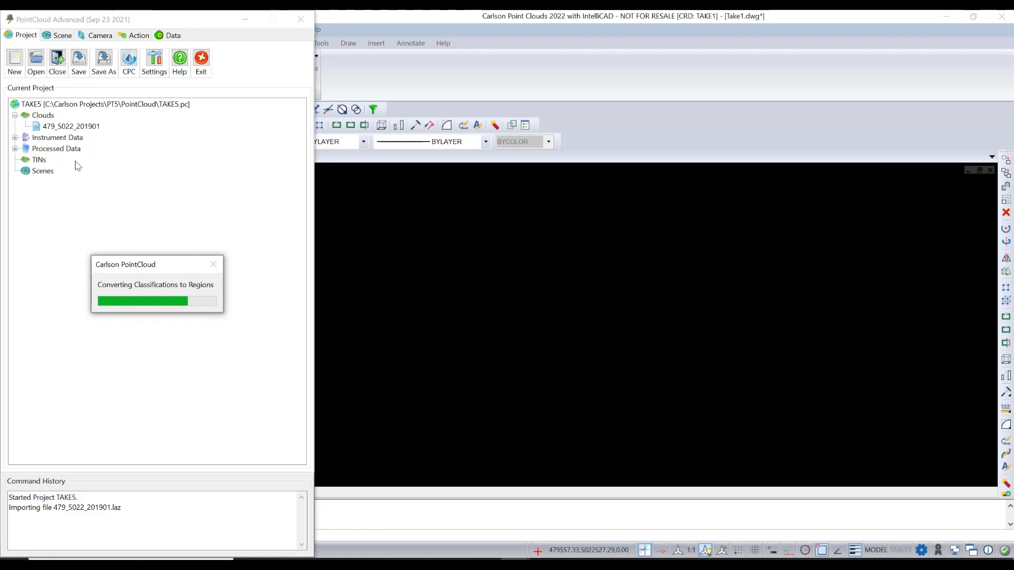
{"action": "mouse_move", "coordinate": [72, 157]}
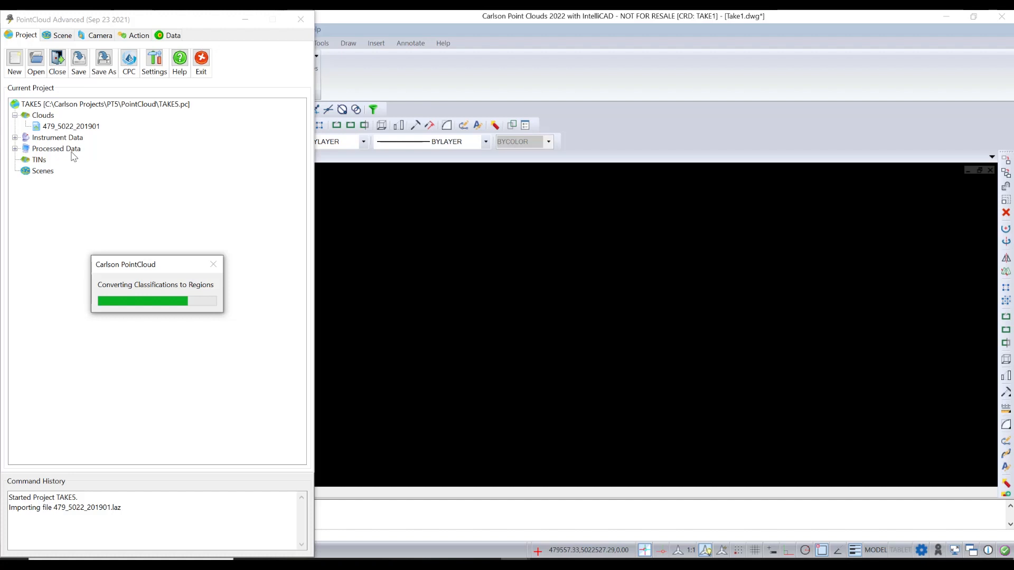
{"action": "mouse_move", "coordinate": [72, 158]}
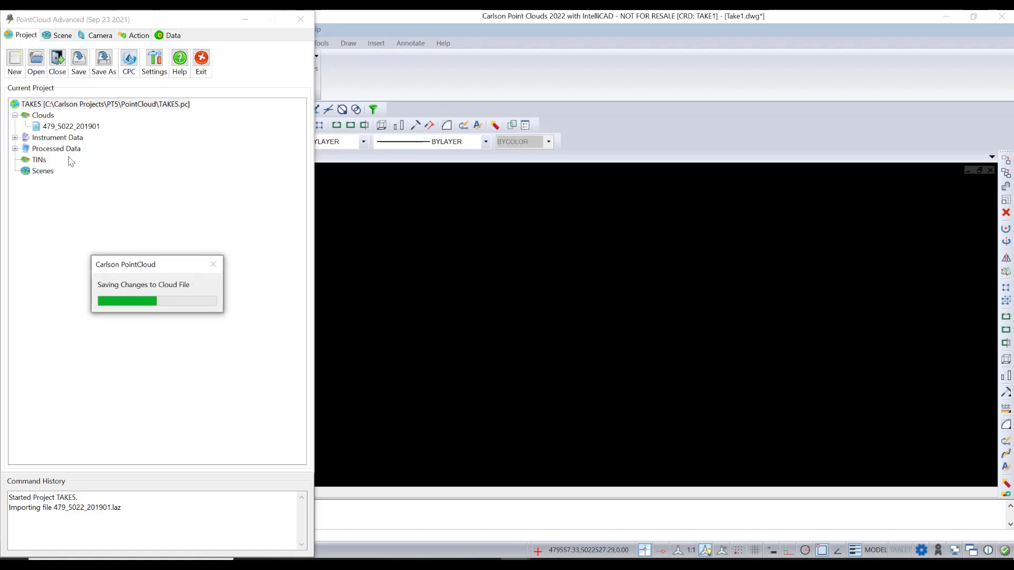
{"action": "right_click", "coordinate": [71, 126]}
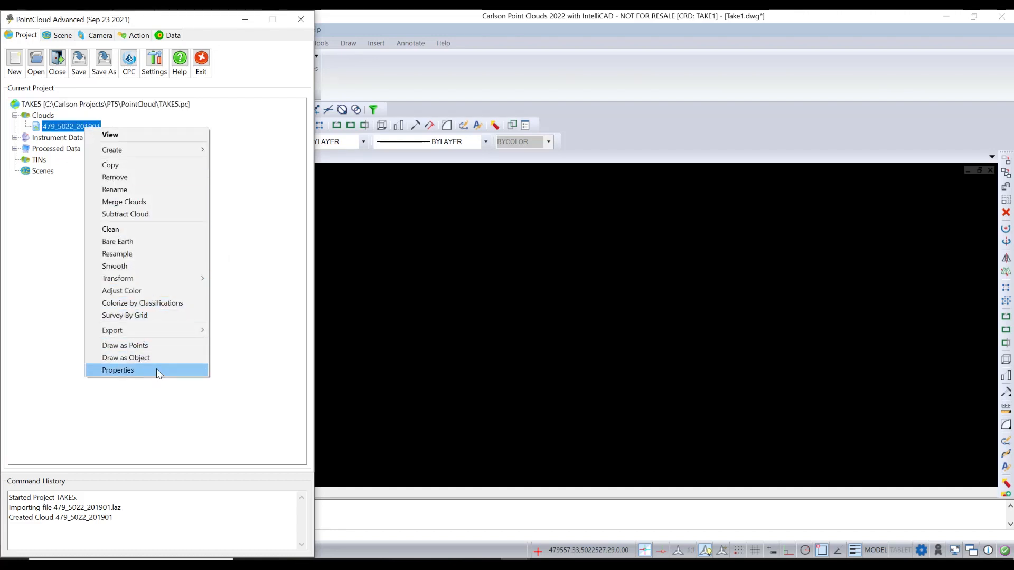
{"action": "left_click", "coordinate": [118, 370]}
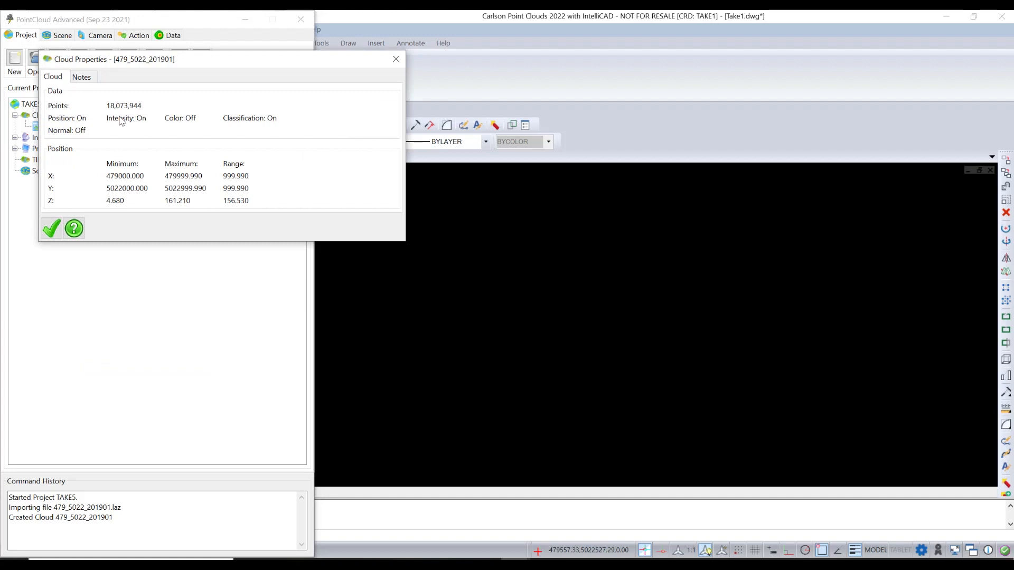
{"action": "left_click", "coordinate": [51, 228]}
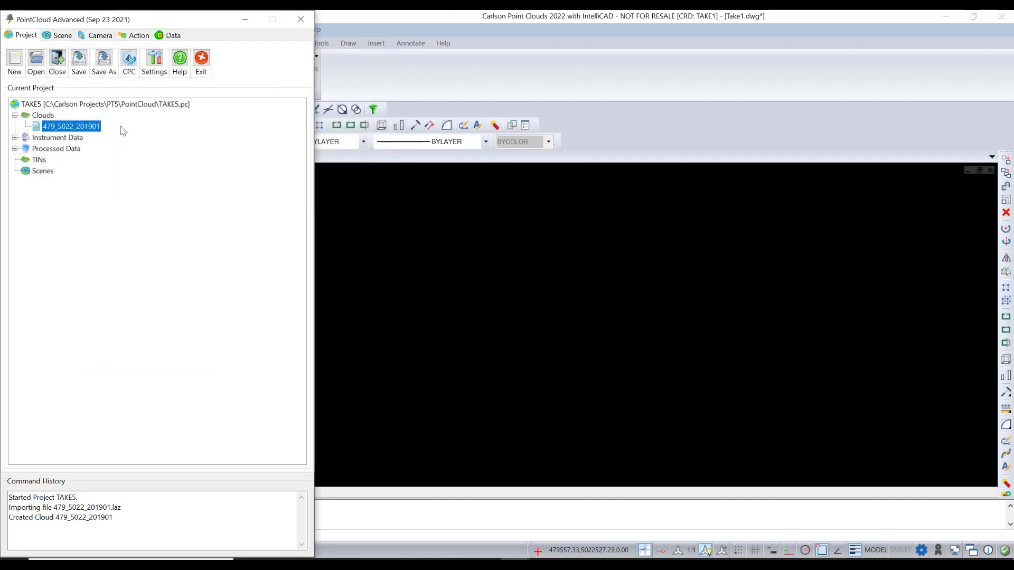
Create a 3D plan-view scene of 479_5022_201901 with Simple colouring.
{"action": "double_click", "coordinate": [71, 126]}
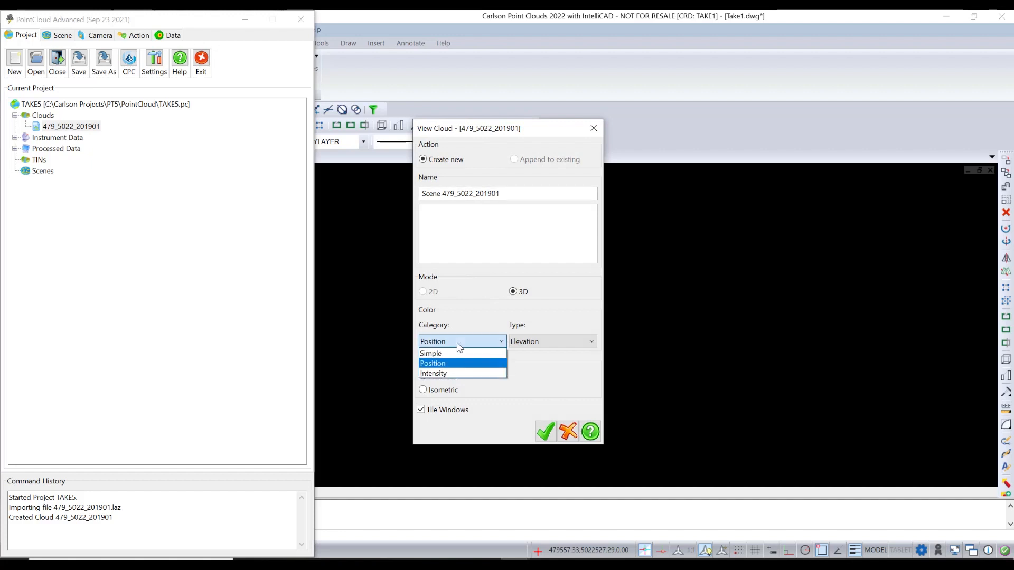
{"action": "mouse_move", "coordinate": [431, 353]}
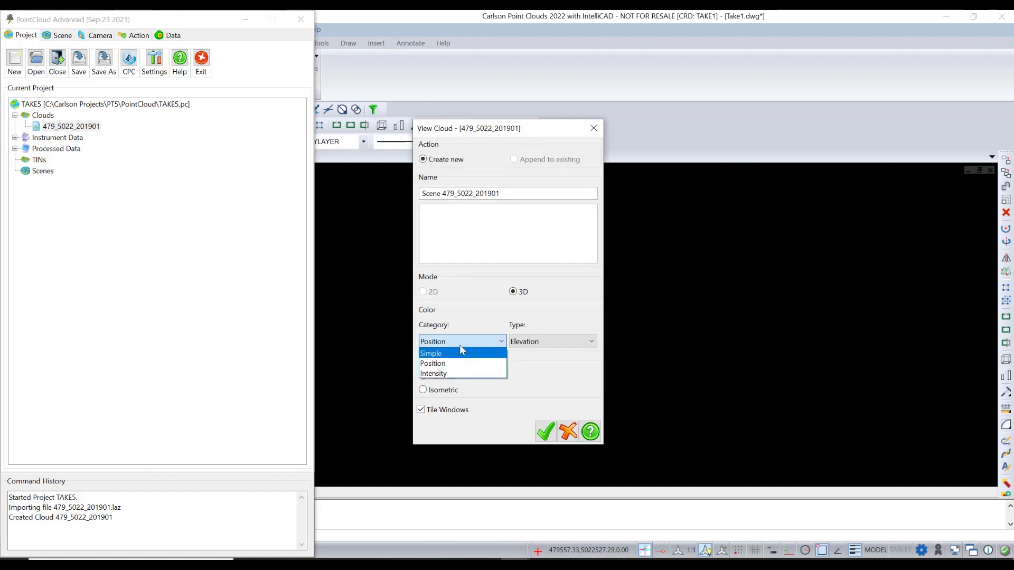
{"action": "left_click", "coordinate": [432, 363]}
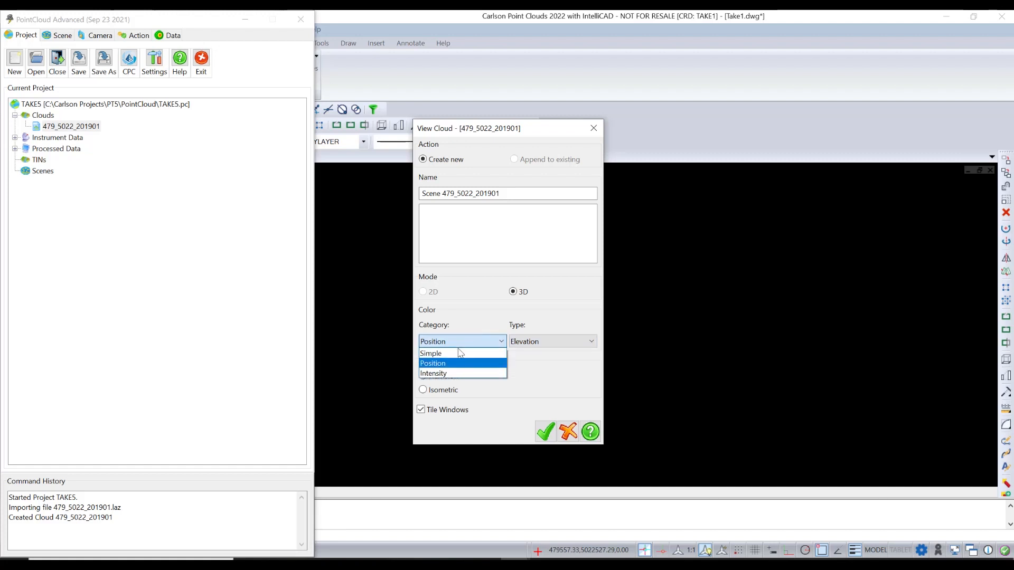
{"action": "left_click", "coordinate": [431, 354]}
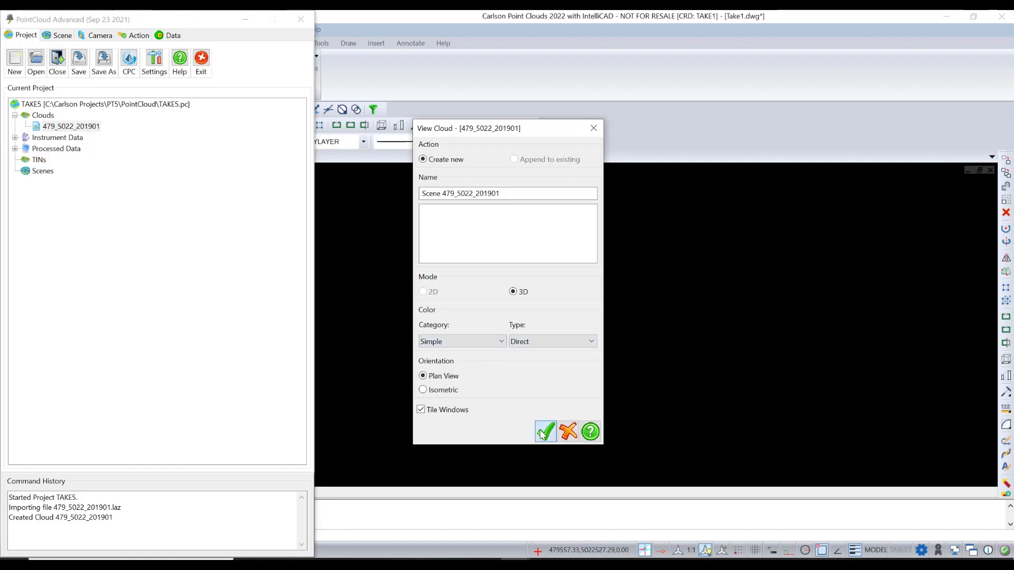
{"action": "left_click", "coordinate": [545, 431]}
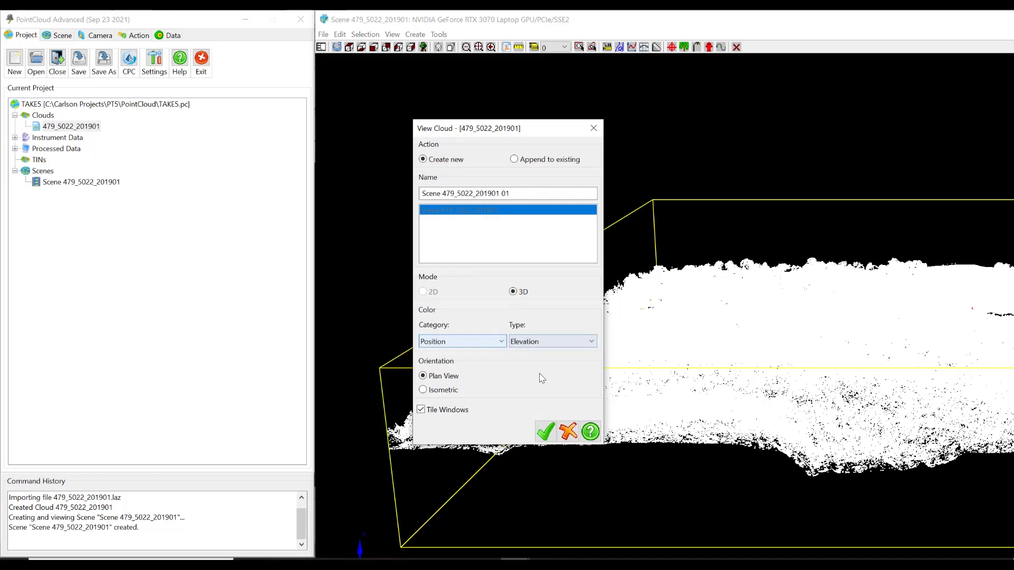
Create Scene 479_5022_201901 01 coloured by elevation and show its scene settings.
{"action": "left_click", "coordinate": [545, 431]}
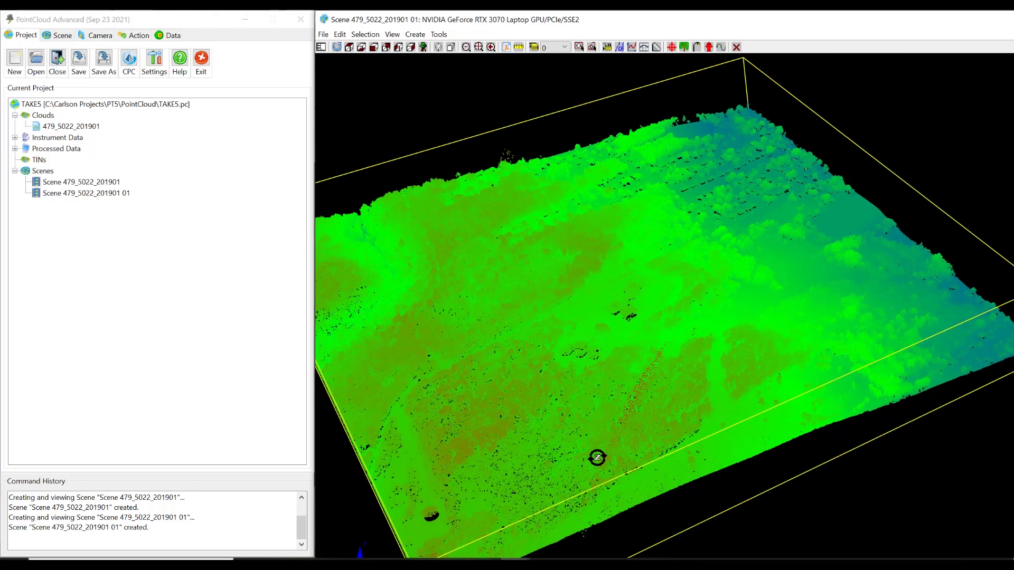
{"action": "left_click", "coordinate": [62, 35]}
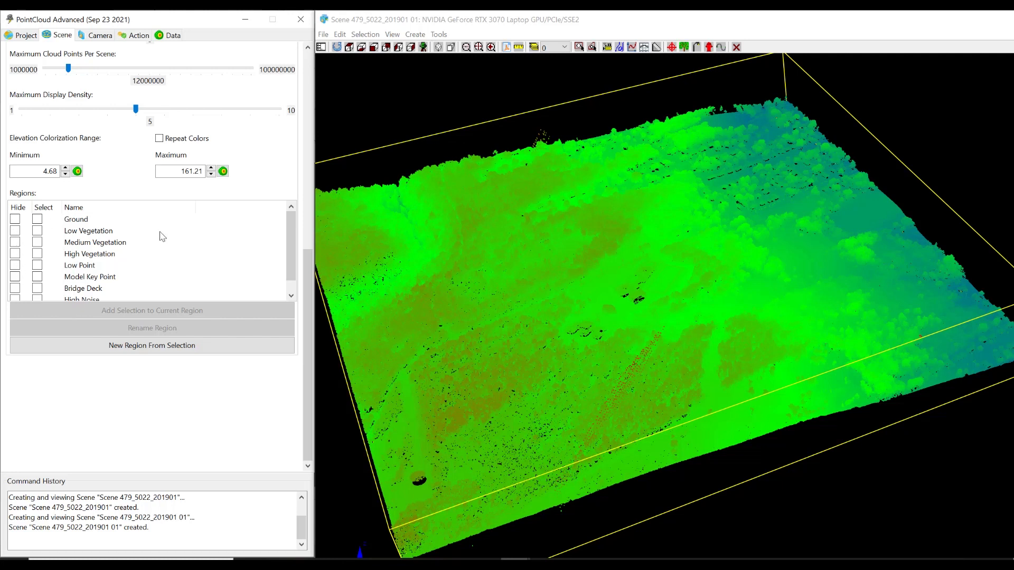
{"action": "mouse_move", "coordinate": [22, 230]}
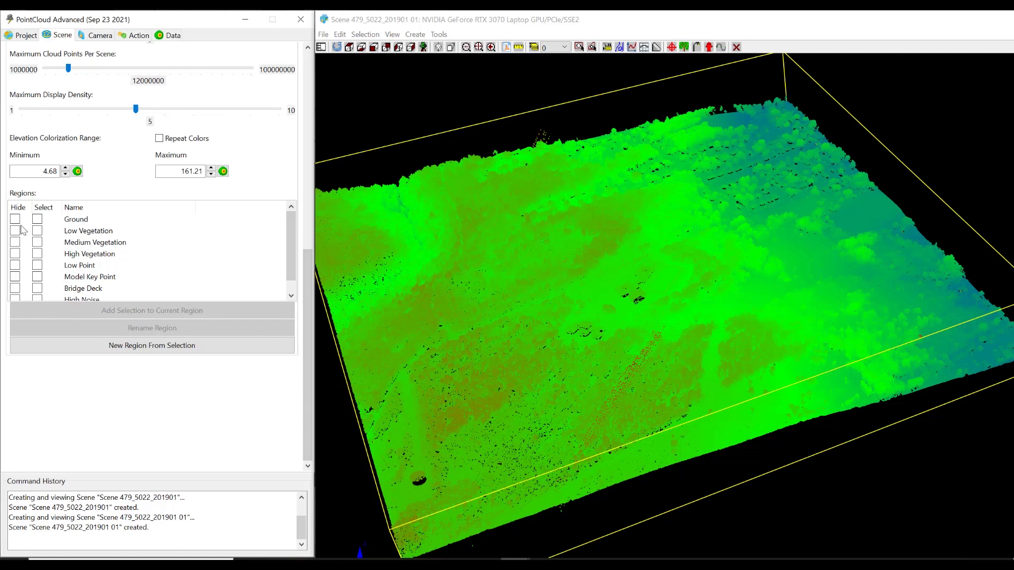
Hide vegetation, Low Point, Model Key Point and other non-Ground regions, then orbit to inspect.
{"action": "left_click", "coordinate": [15, 241]}
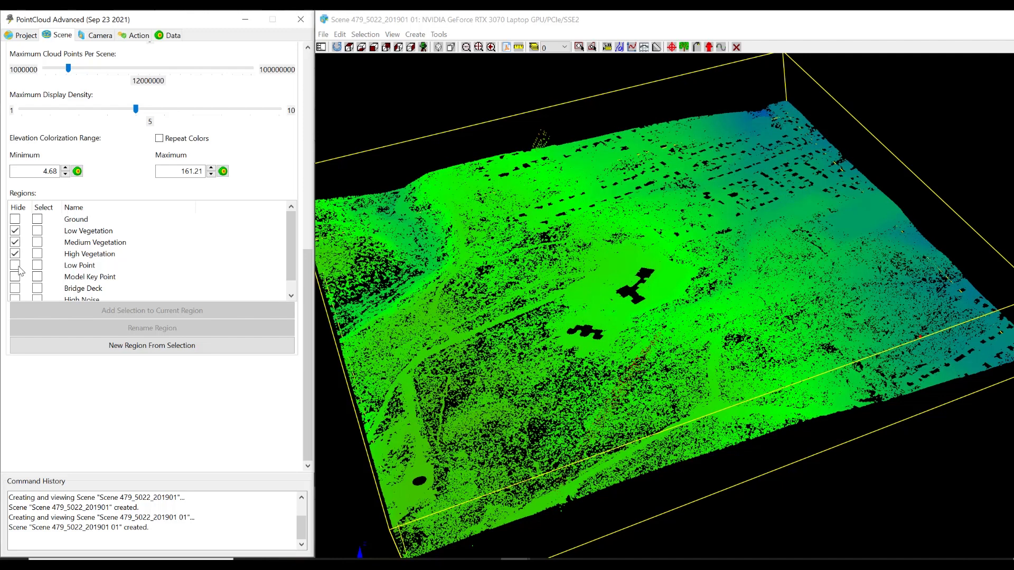
{"action": "left_click", "coordinate": [14, 265]}
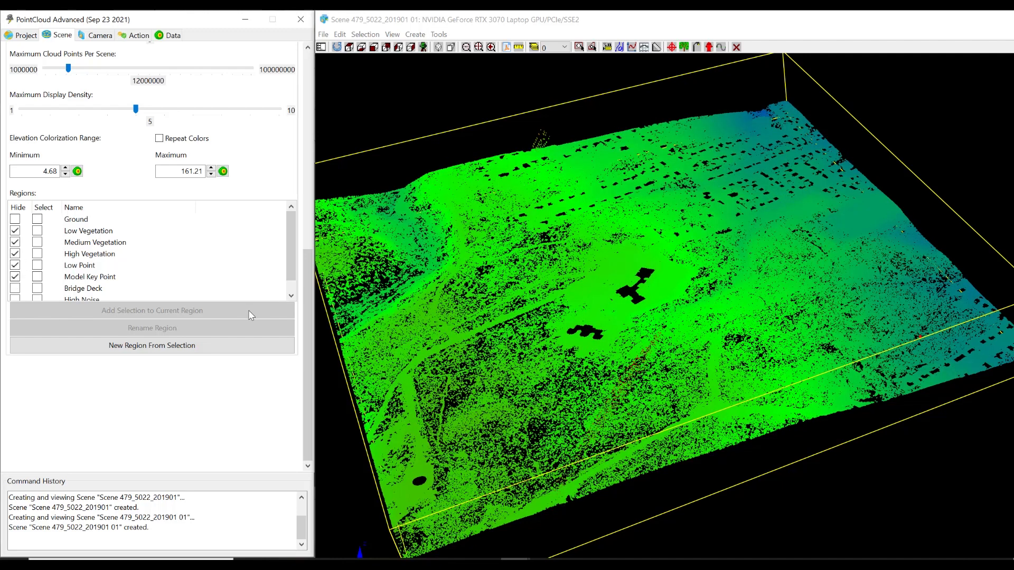
{"action": "scroll", "scroll_direction": "down", "scroll_amount": 3}
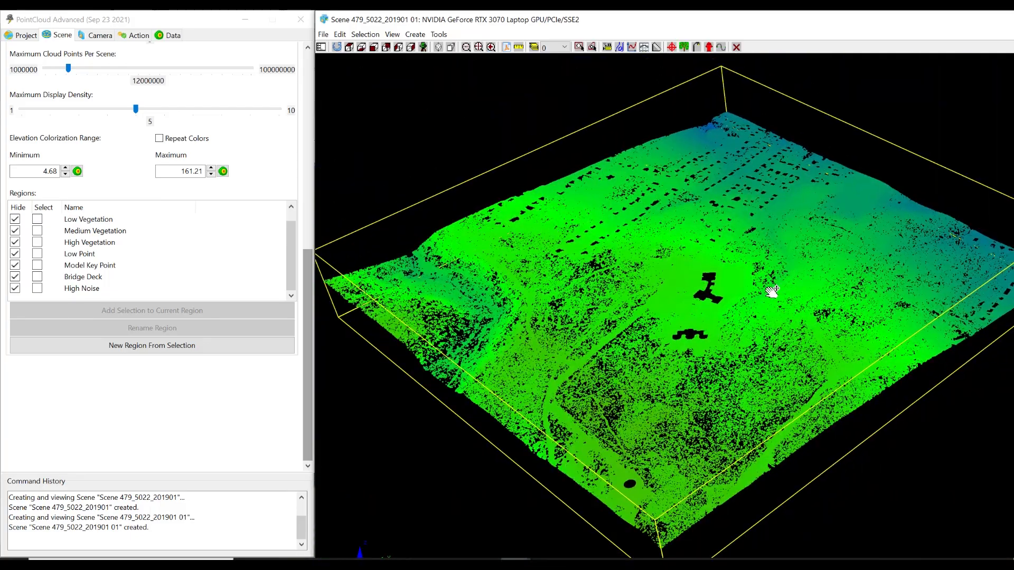
{"action": "left_click_drag", "start_coordinate": [772, 291], "coordinate": [686, 270]}
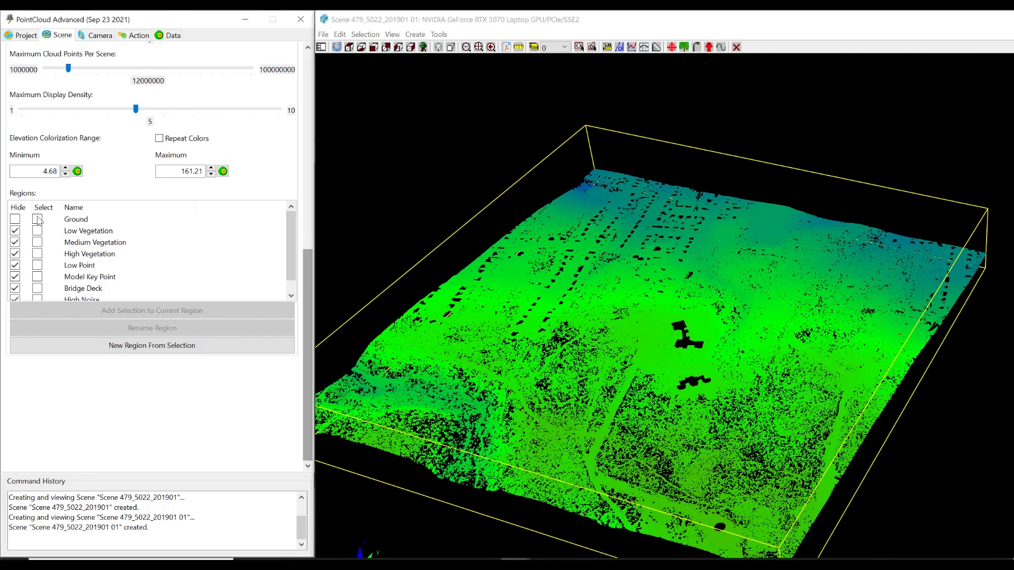
Select all 1,755,570 Ground points, cancel Create TIN, then exit saving project changes.
{"action": "left_click", "coordinate": [37, 218]}
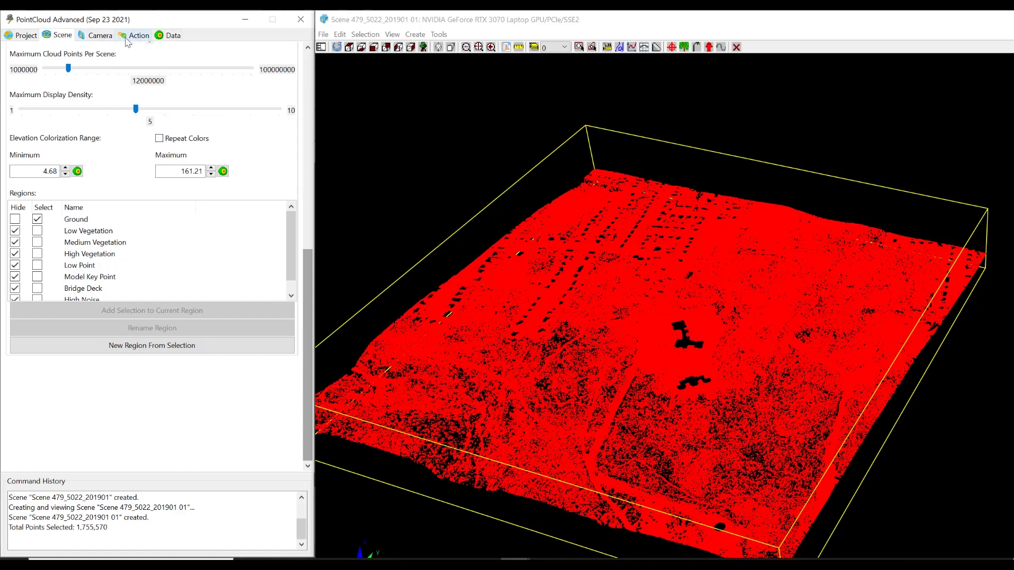
{"action": "left_click", "coordinate": [138, 34]}
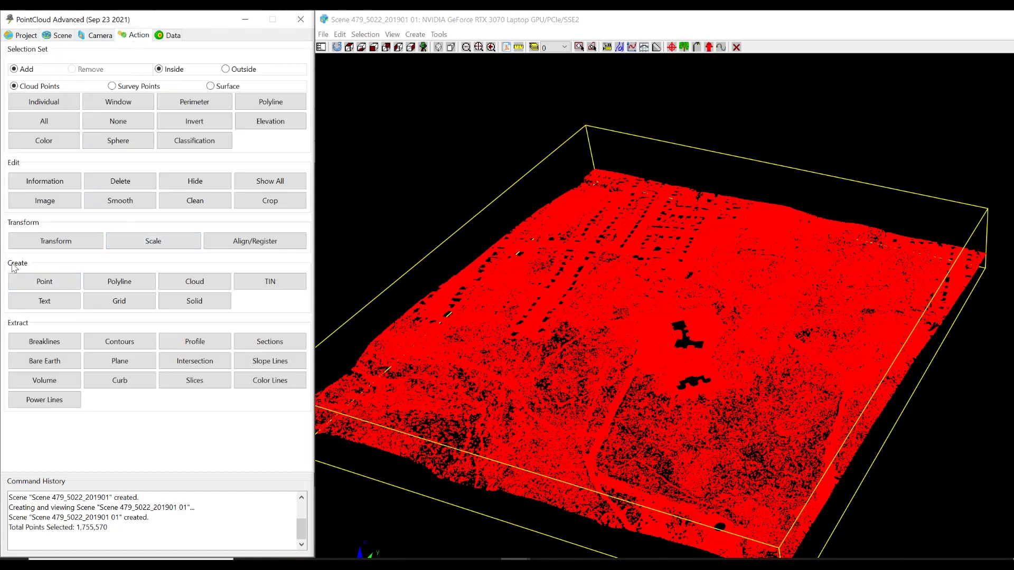
{"action": "left_click", "coordinate": [270, 281]}
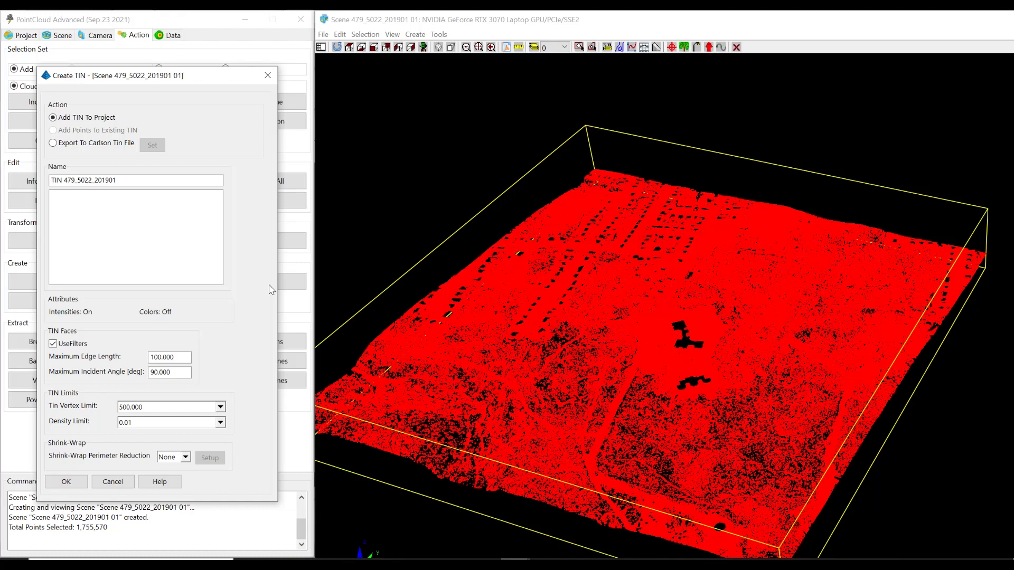
{"action": "mouse_move", "coordinate": [317, 285]}
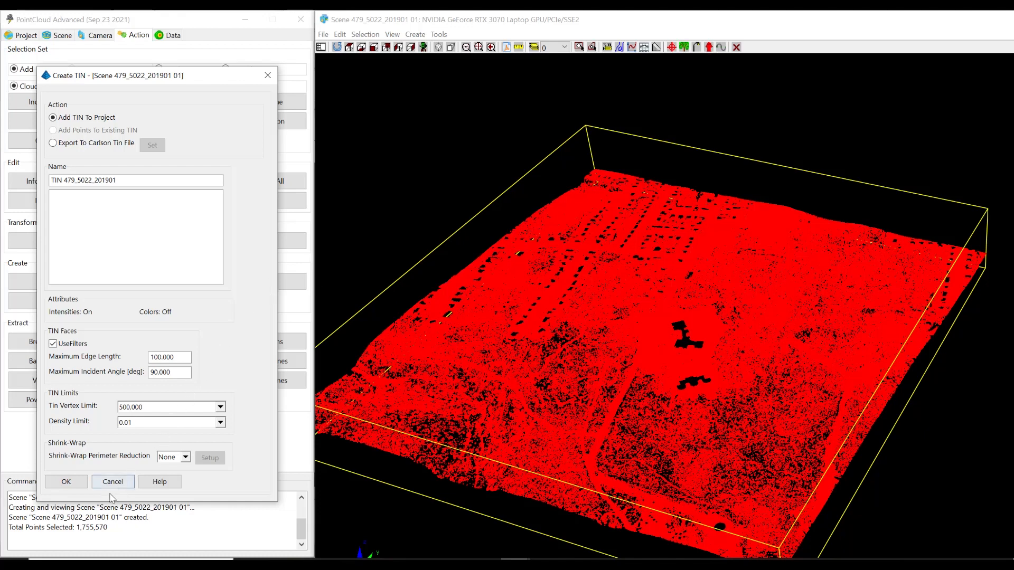
{"action": "left_click", "coordinate": [112, 482]}
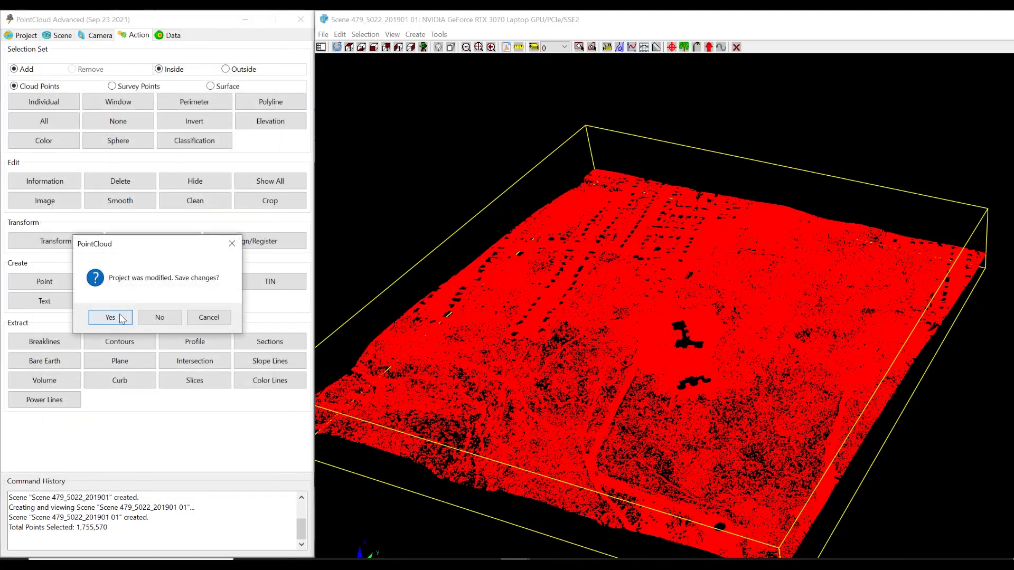
{"action": "left_click", "coordinate": [110, 318]}
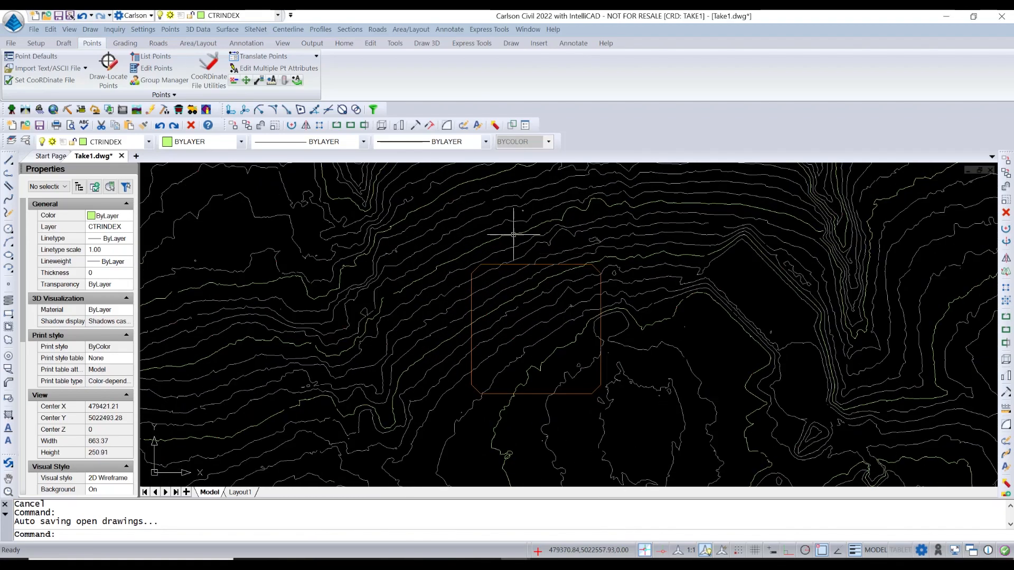
{"action": "mouse_move", "coordinate": [536, 326]}
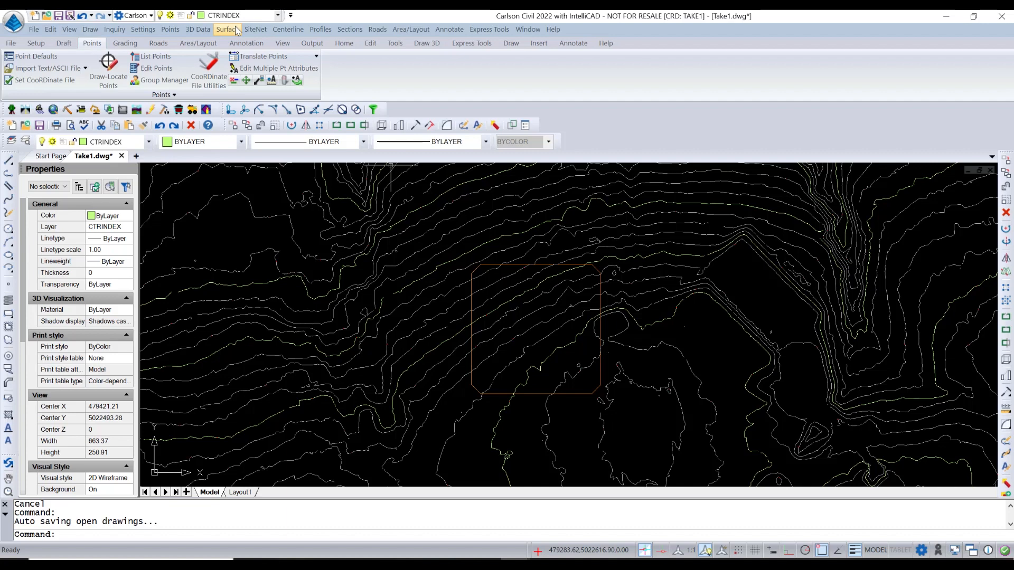
Start Design Pad Template with pad layer PAD and pick the pad outline polyline.
{"action": "left_click", "coordinate": [226, 29]}
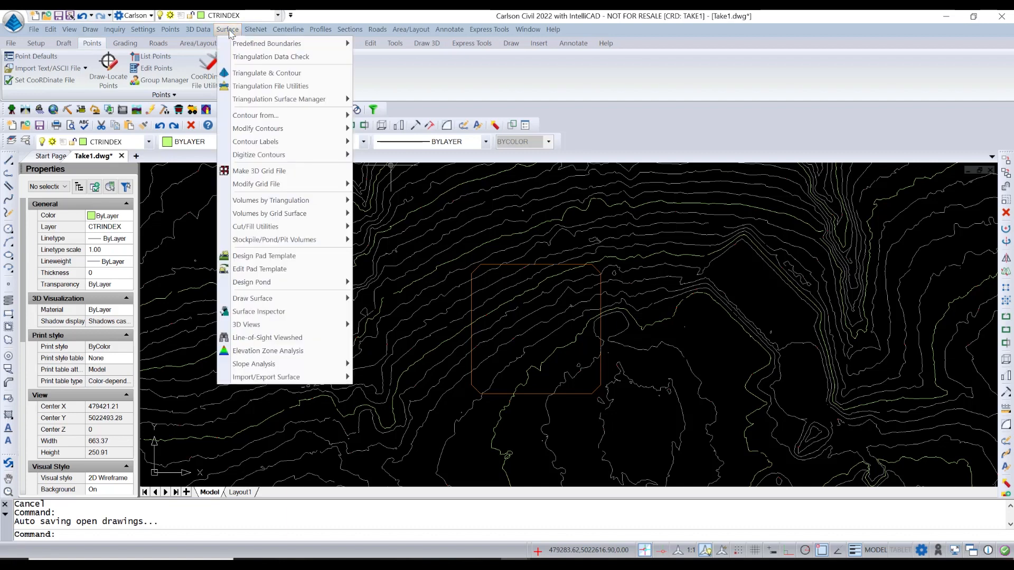
{"action": "mouse_move", "coordinate": [271, 200]}
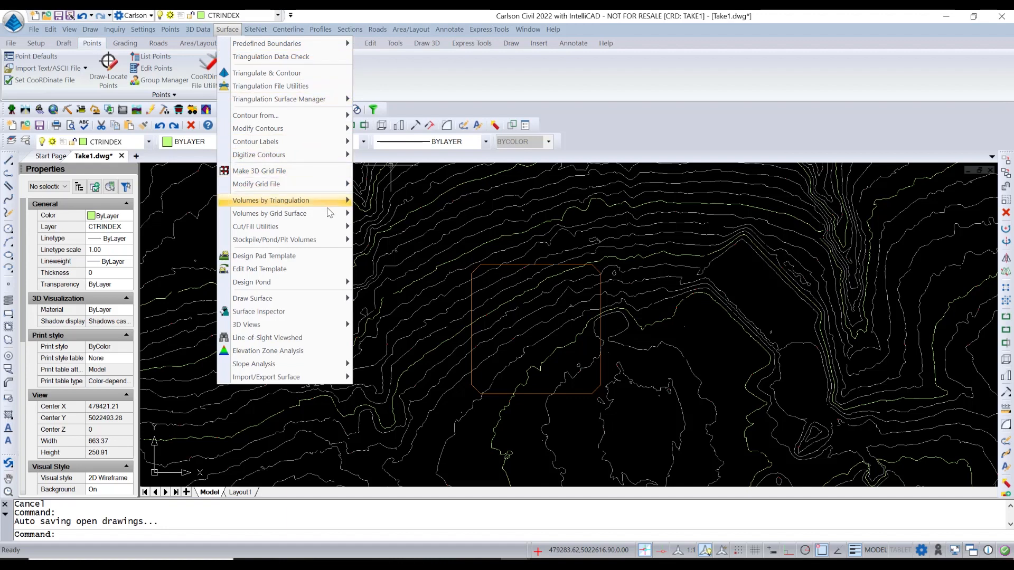
{"action": "mouse_move", "coordinate": [293, 258]}
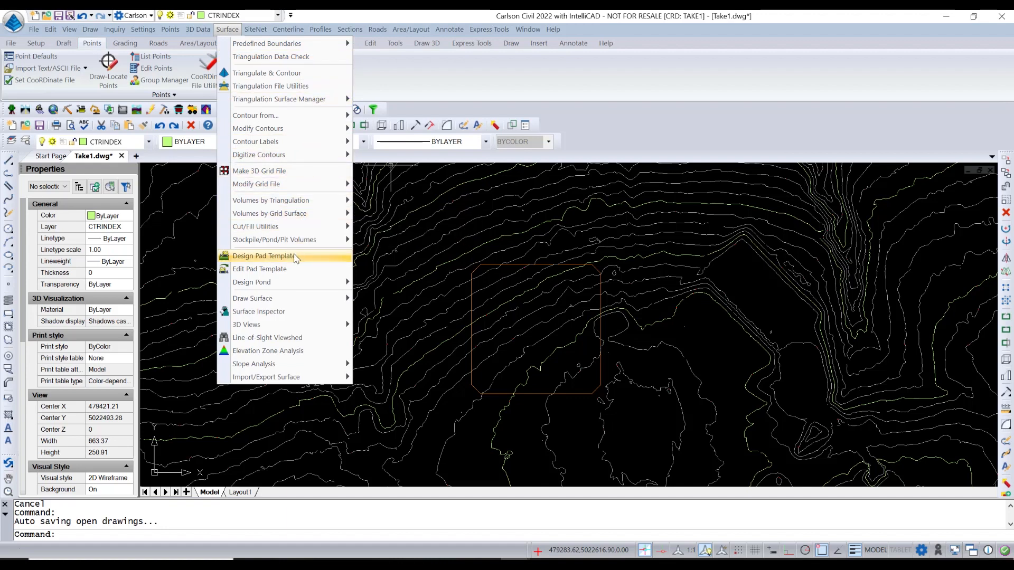
{"action": "left_click", "coordinate": [262, 256]}
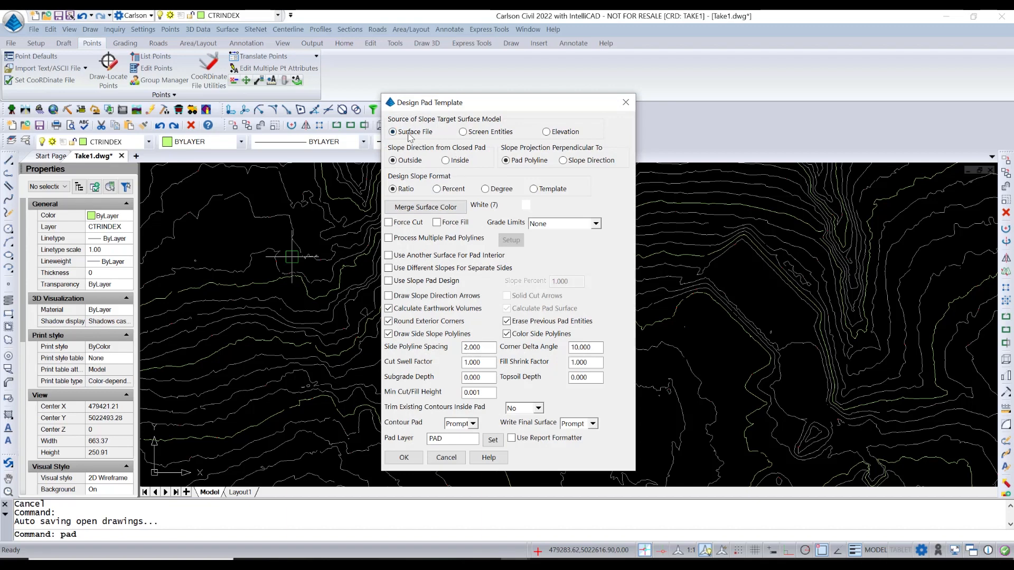
{"action": "mouse_move", "coordinate": [410, 180]}
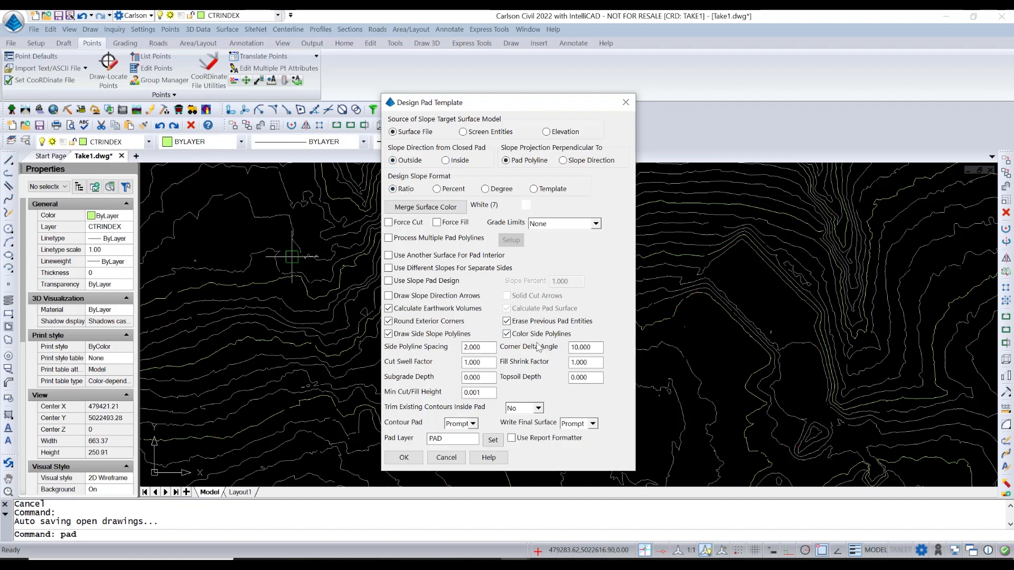
{"action": "left_click", "coordinate": [506, 334]}
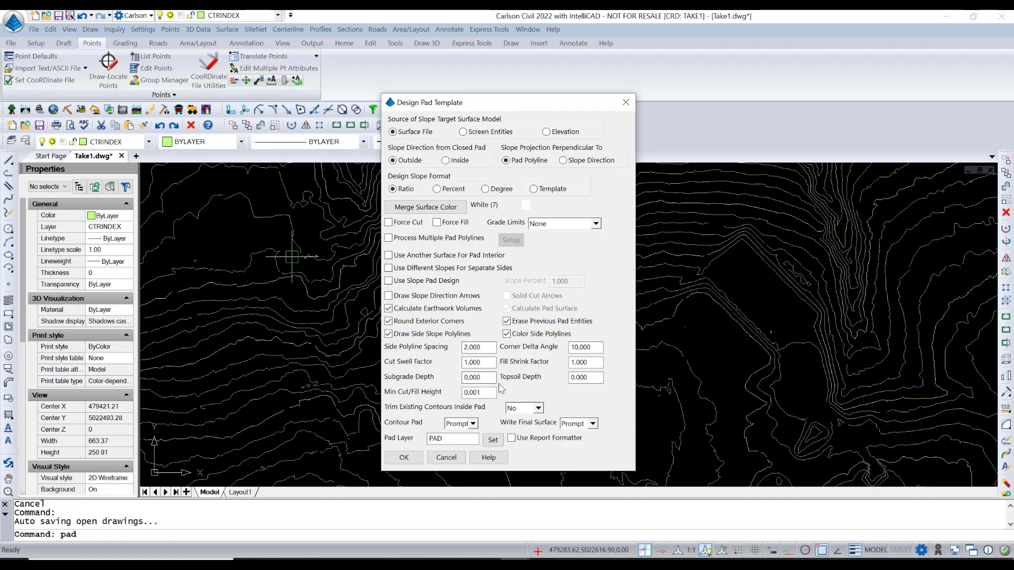
{"action": "mouse_move", "coordinate": [521, 352]}
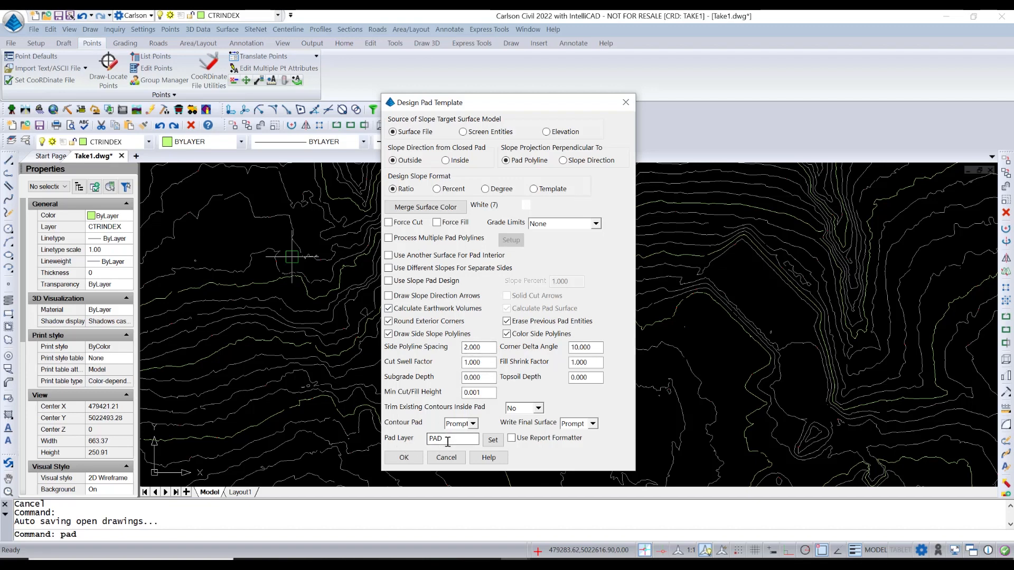
{"action": "left_click", "coordinate": [403, 457]}
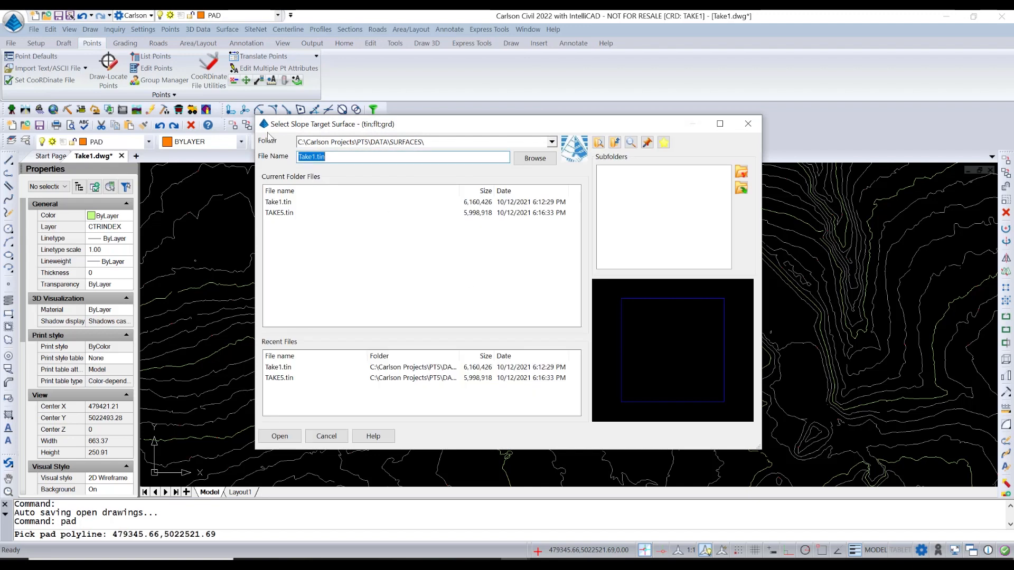
Load TAKE5.tin as the pad's slope target surface.
{"action": "left_click", "coordinate": [279, 213]}
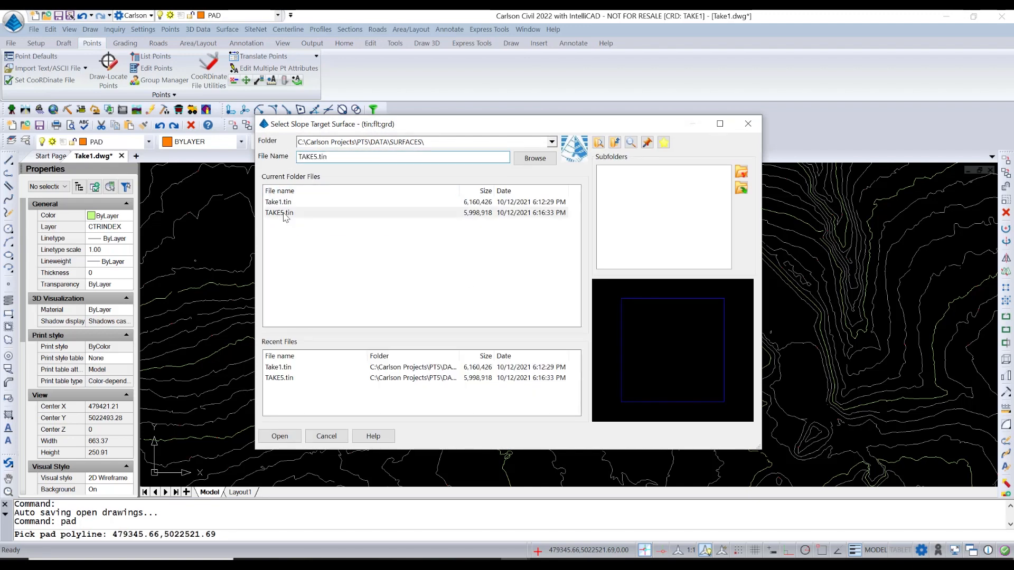
{"action": "left_click", "coordinate": [279, 213]}
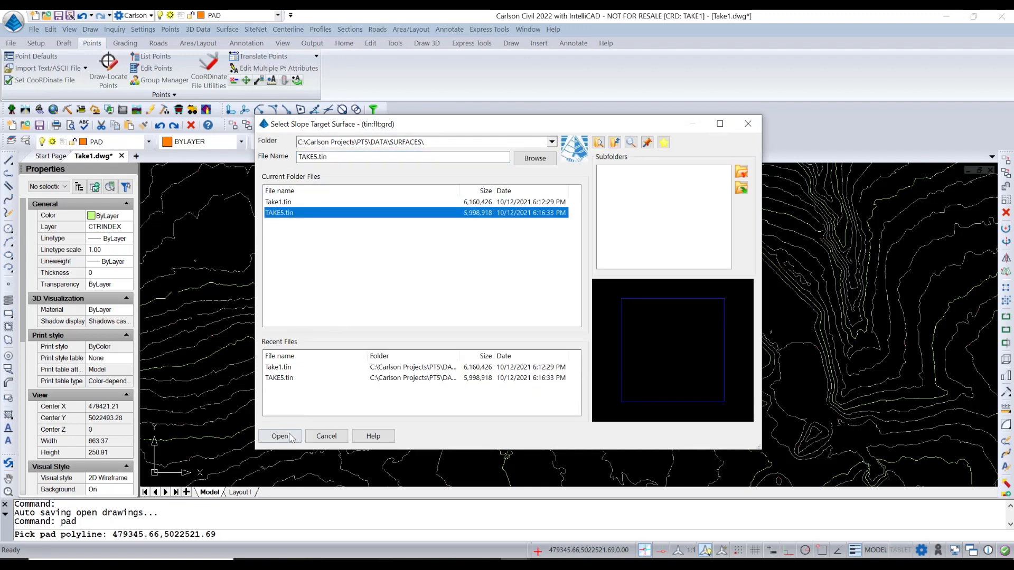
{"action": "left_click", "coordinate": [279, 435]}
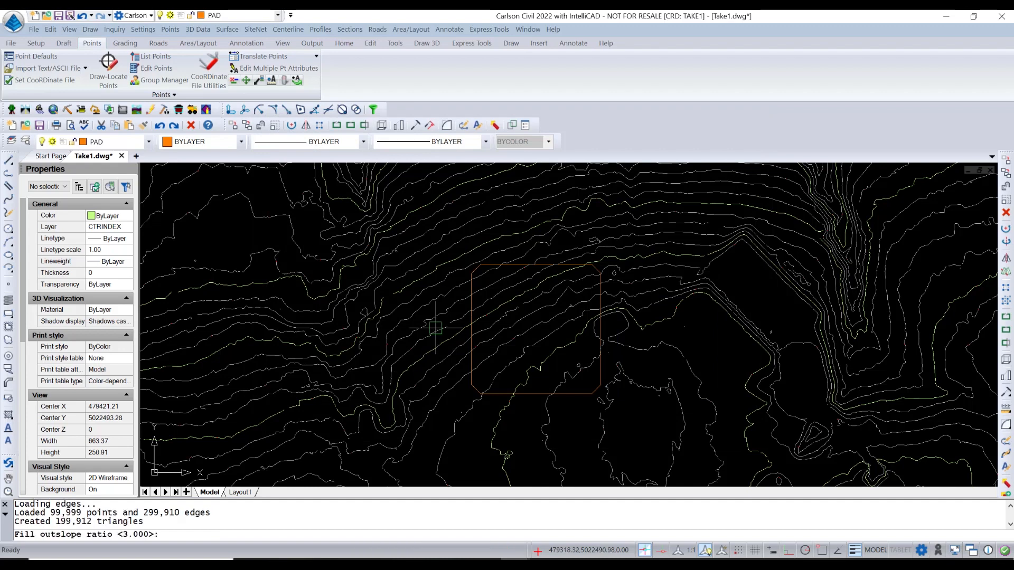
{"action": "mouse_move", "coordinate": [436, 323]}
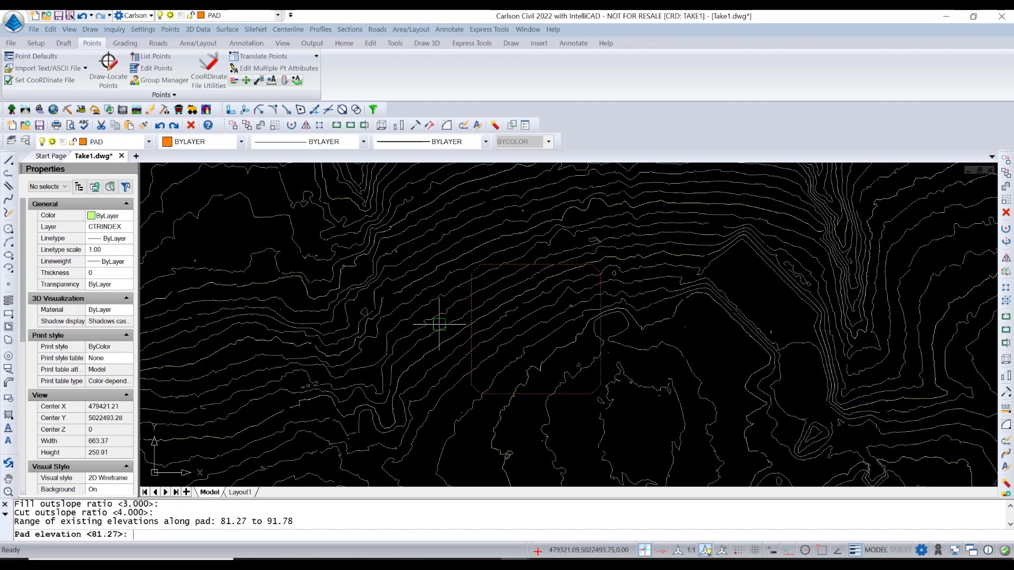
{"action": "mouse_move", "coordinate": [437, 259]}
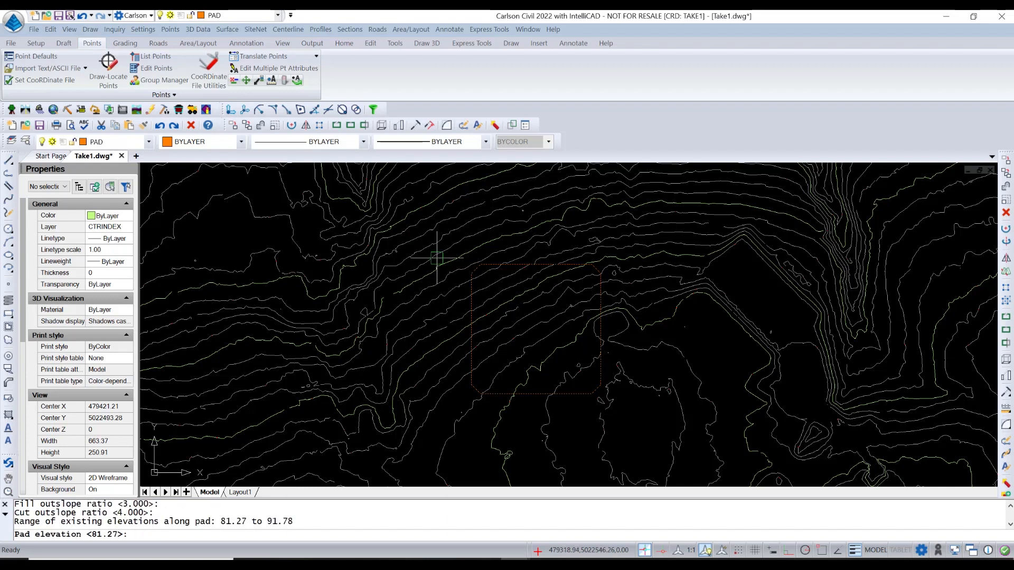
{"action": "mouse_move", "coordinate": [483, 392]}
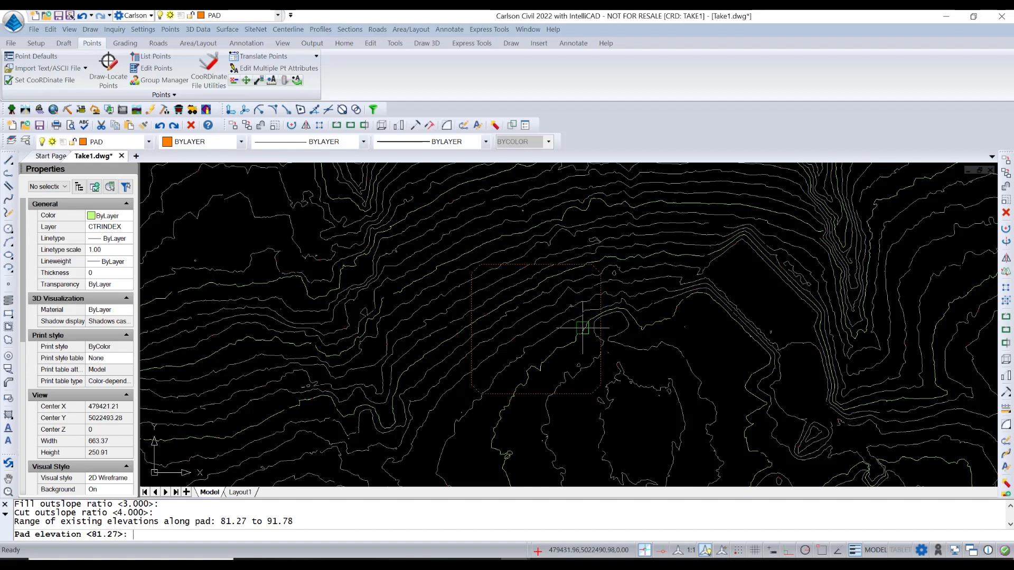
{"action": "mouse_move", "coordinate": [527, 394]}
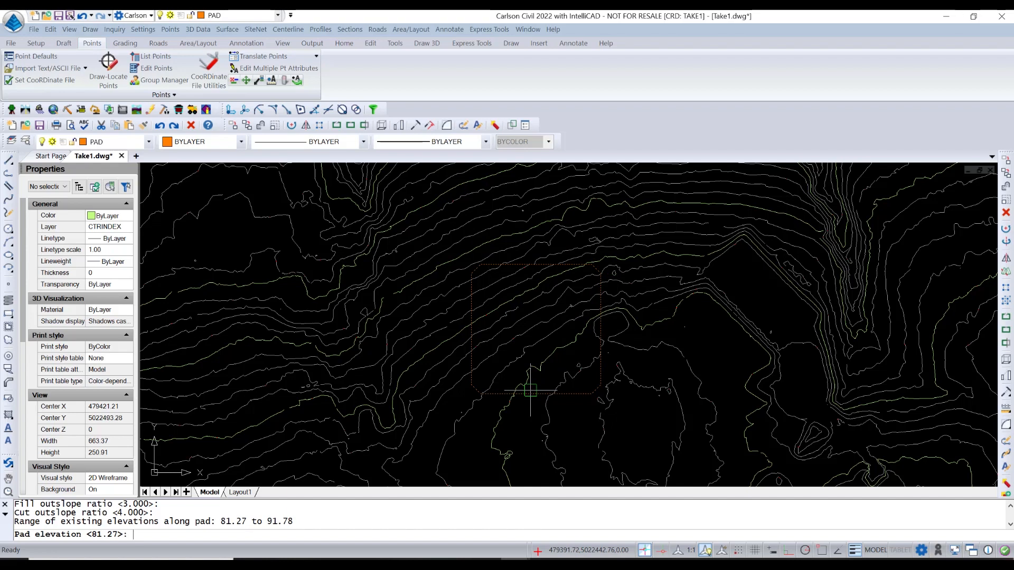
{"action": "mouse_move", "coordinate": [545, 367]}
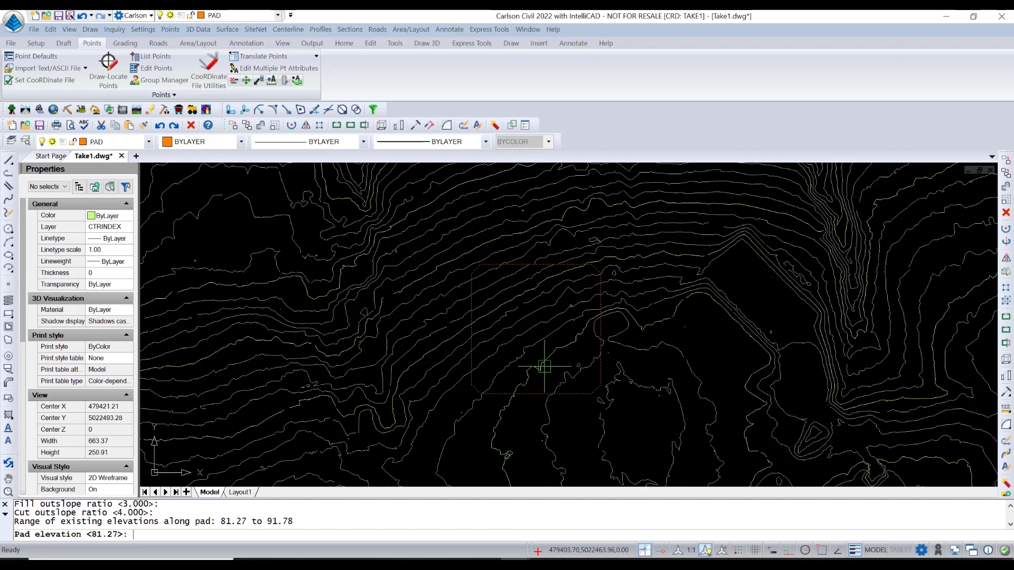
{"action": "mouse_move", "coordinate": [514, 270]}
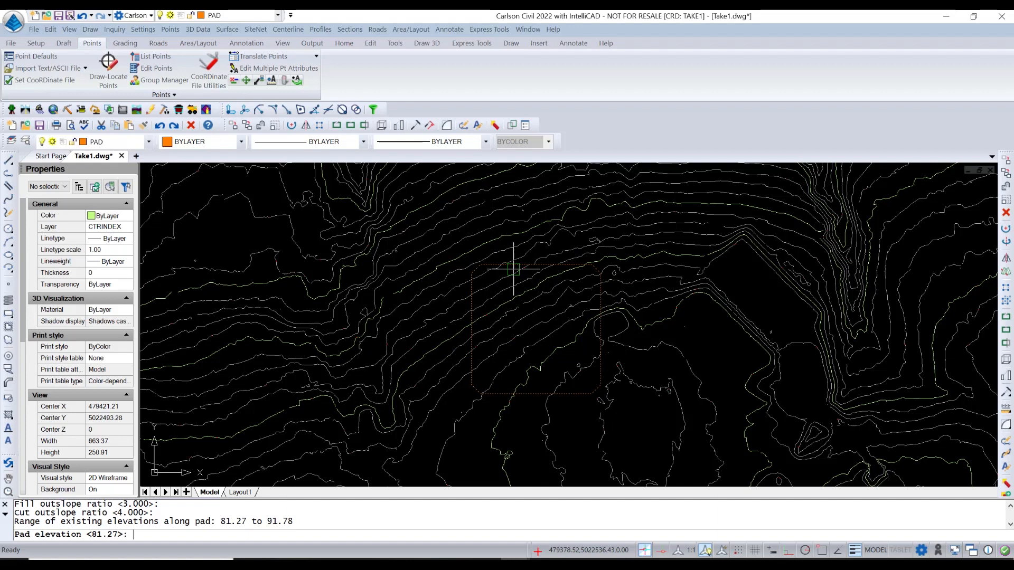
{"action": "mouse_move", "coordinate": [564, 345]}
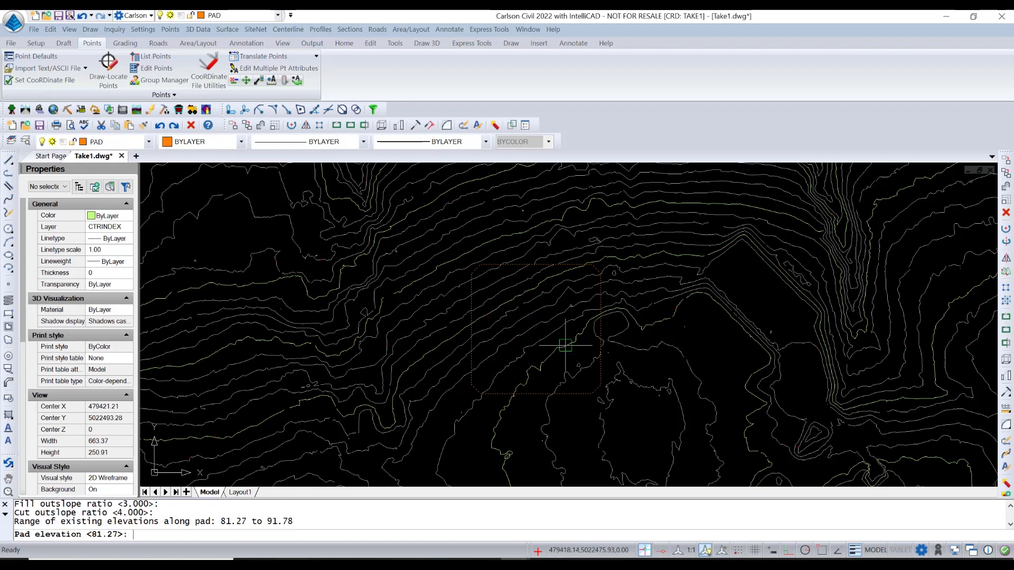
{"action": "mouse_move", "coordinate": [642, 349]}
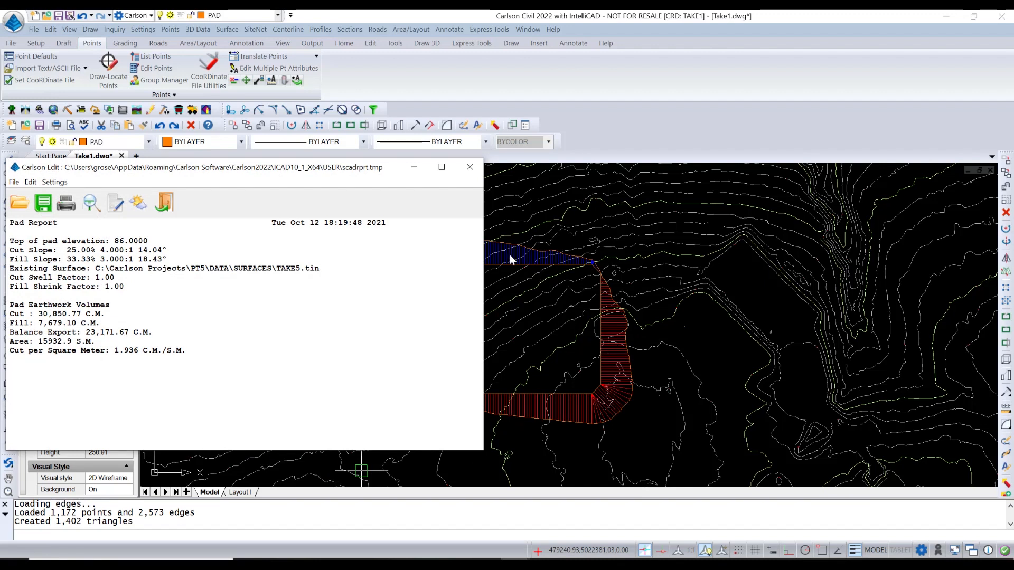
{"action": "mouse_move", "coordinate": [374, 233]}
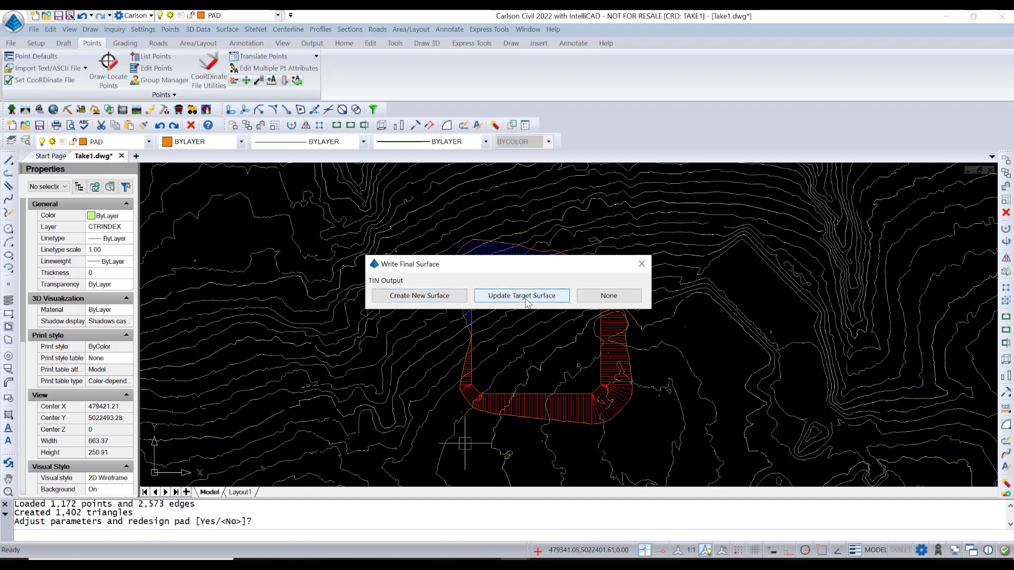
Settle the Write Final Surface choice and answer N to contouring the pad.
{"action": "left_click", "coordinate": [522, 296]}
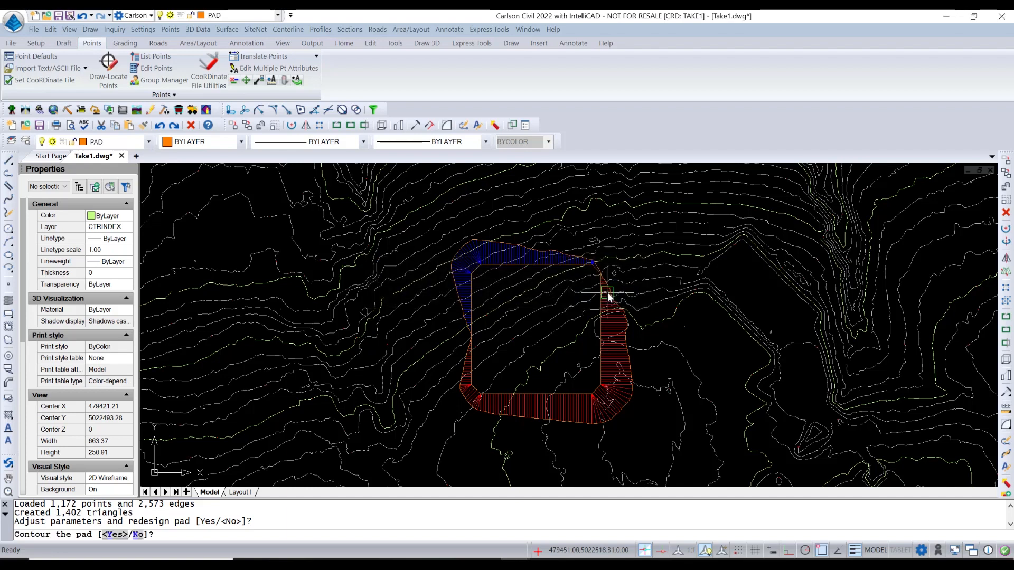
{"action": "mouse_move", "coordinate": [560, 367]}
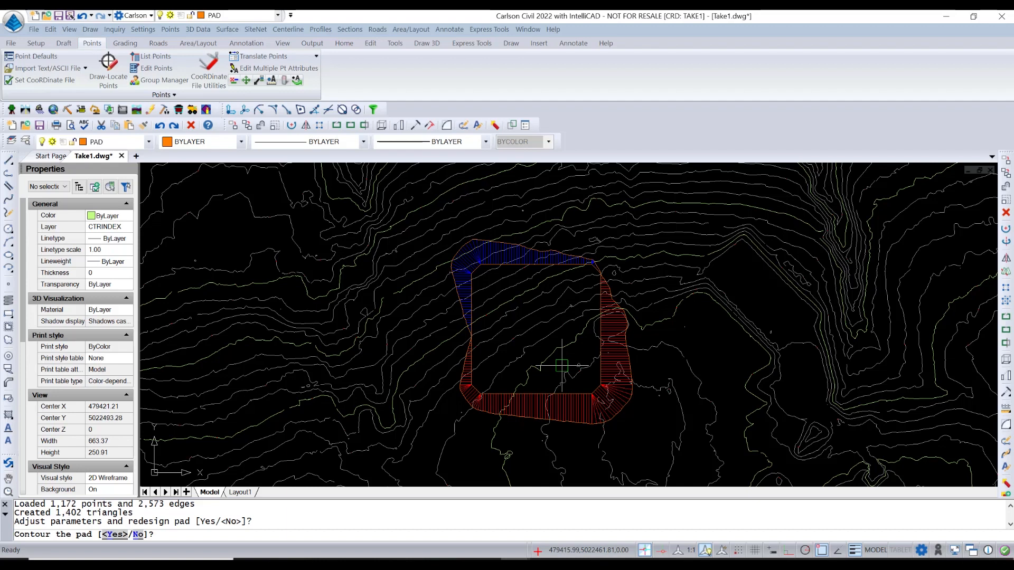
{"action": "type", "text": "N"}
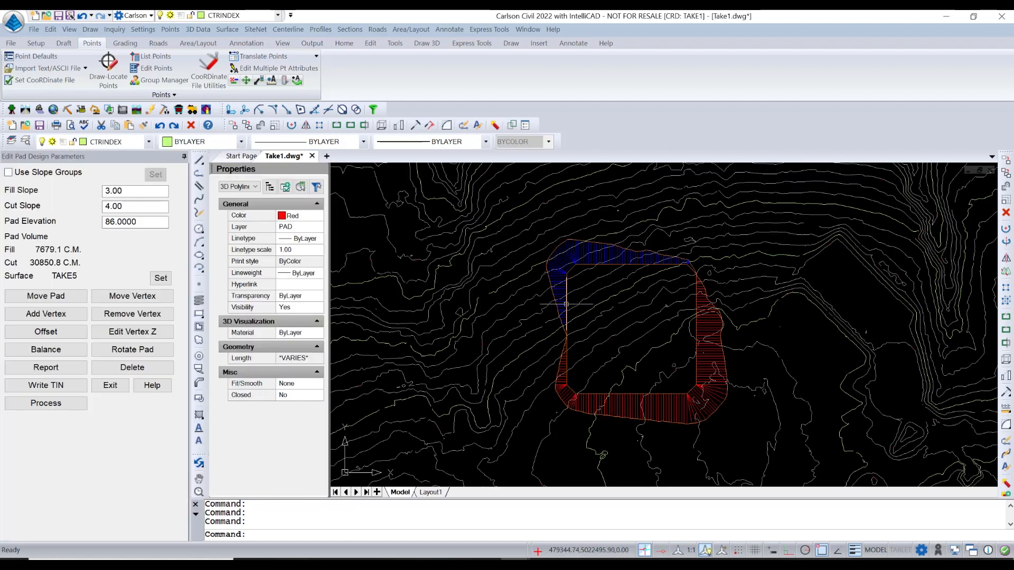
{"action": "mouse_move", "coordinate": [574, 343]}
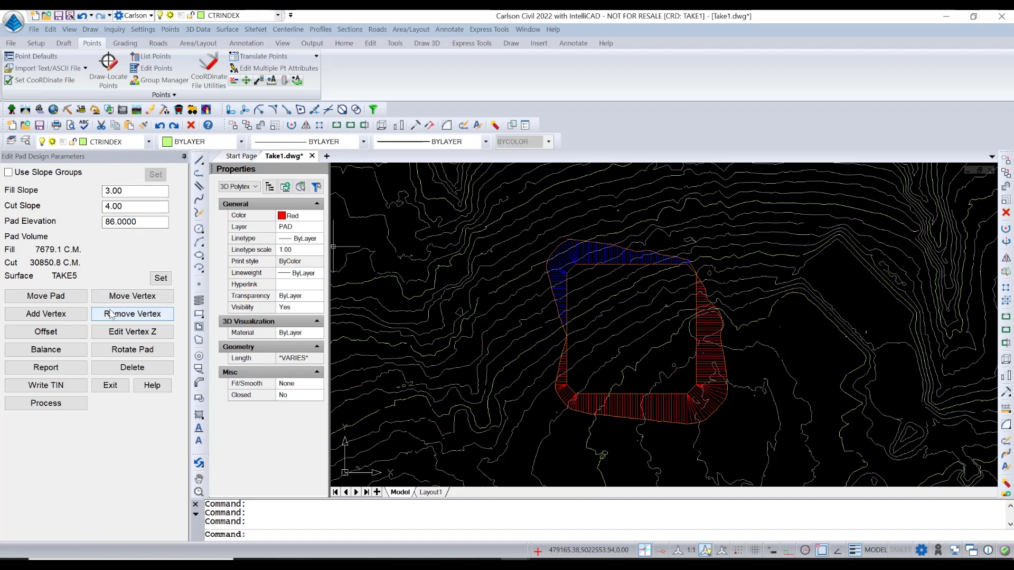
Start the Move Pad command to relocate the graded pad.
{"action": "left_click", "coordinate": [45, 296]}
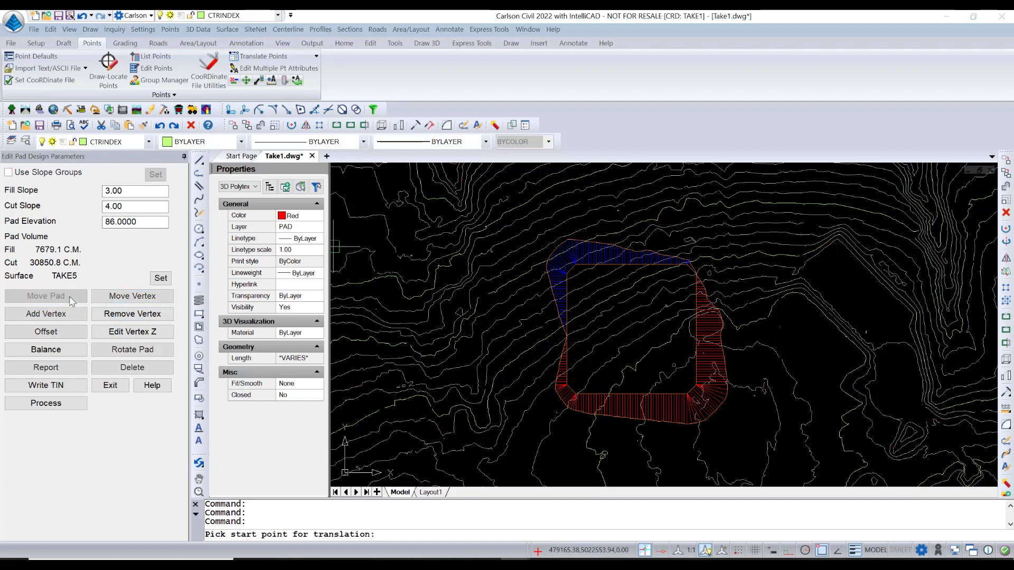
Shift the pad down-left and reprocess, giving 25,628.4 C.M. cut and 4,393.4 C.M. fill.
{"action": "left_click", "coordinate": [561, 399]}
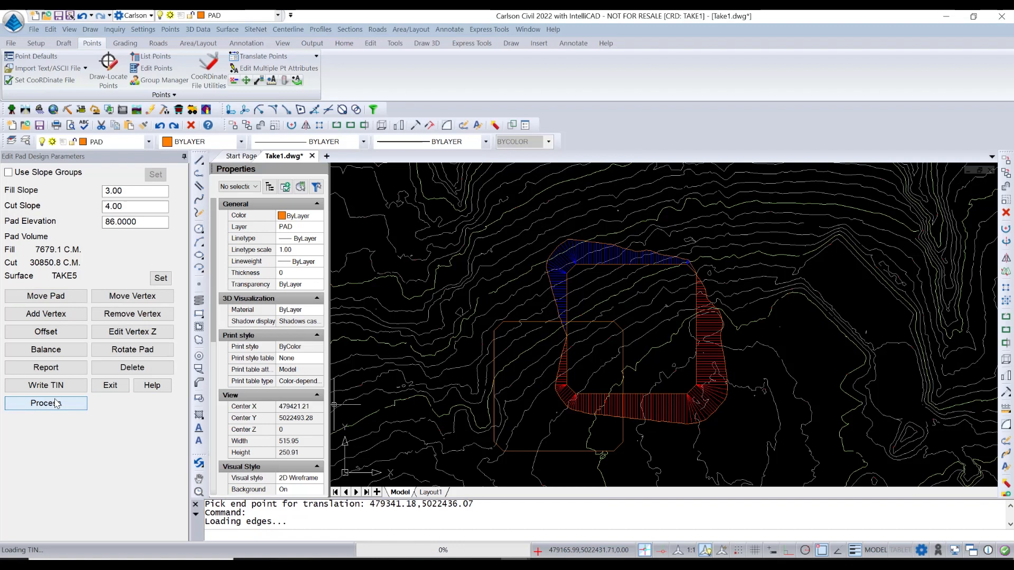
{"action": "left_click", "coordinate": [45, 403]}
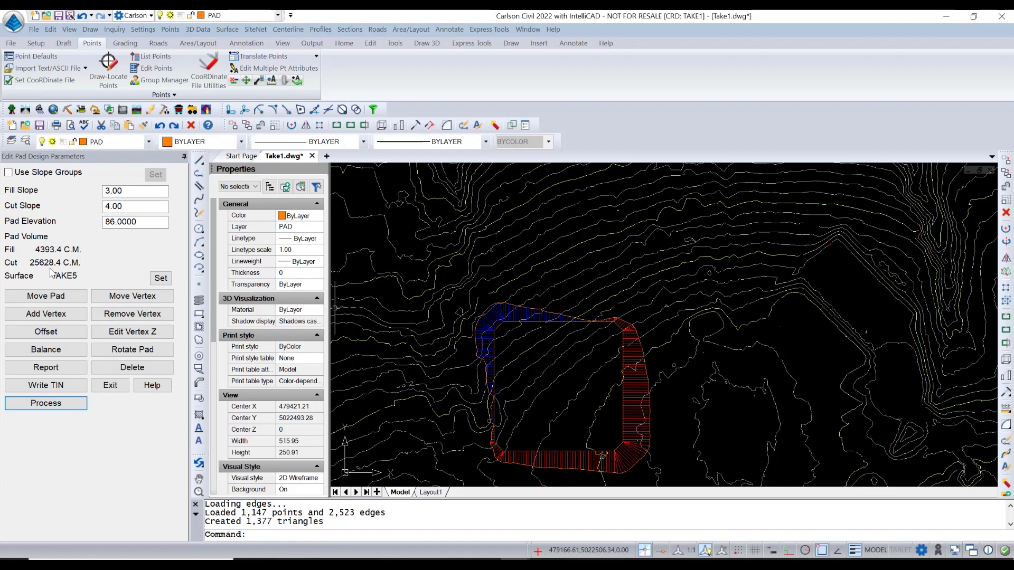
{"action": "left_click", "coordinate": [135, 222]}
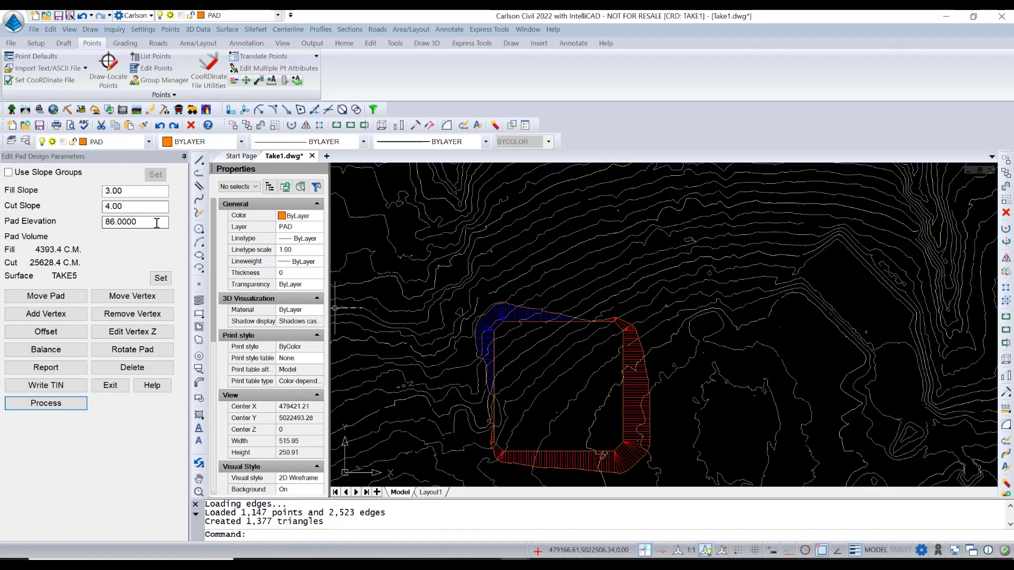
Set the pad elevation to 90 and regrade the pad.
{"action": "type", "text": "9"}
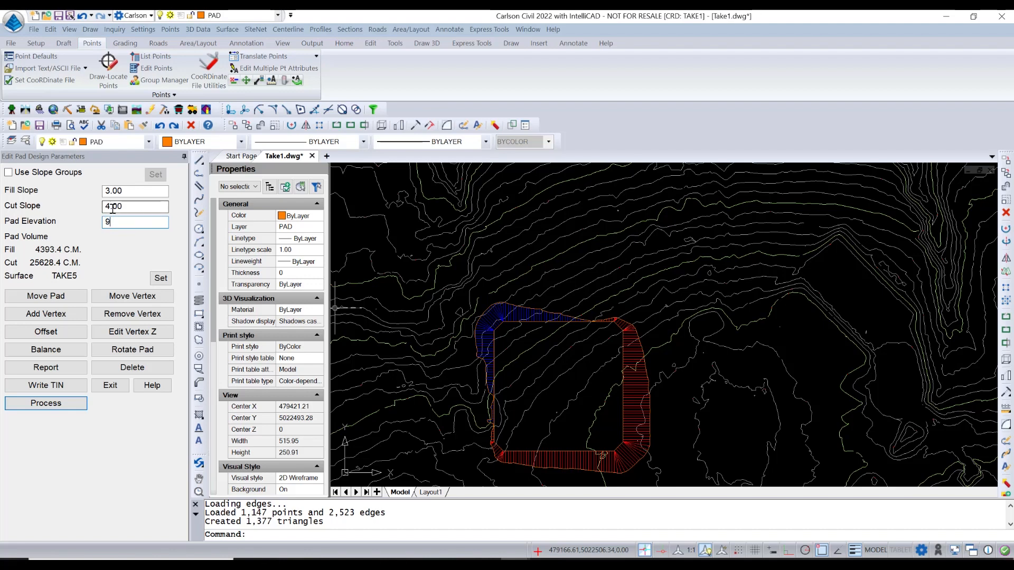
{"action": "left_click", "coordinate": [45, 403]}
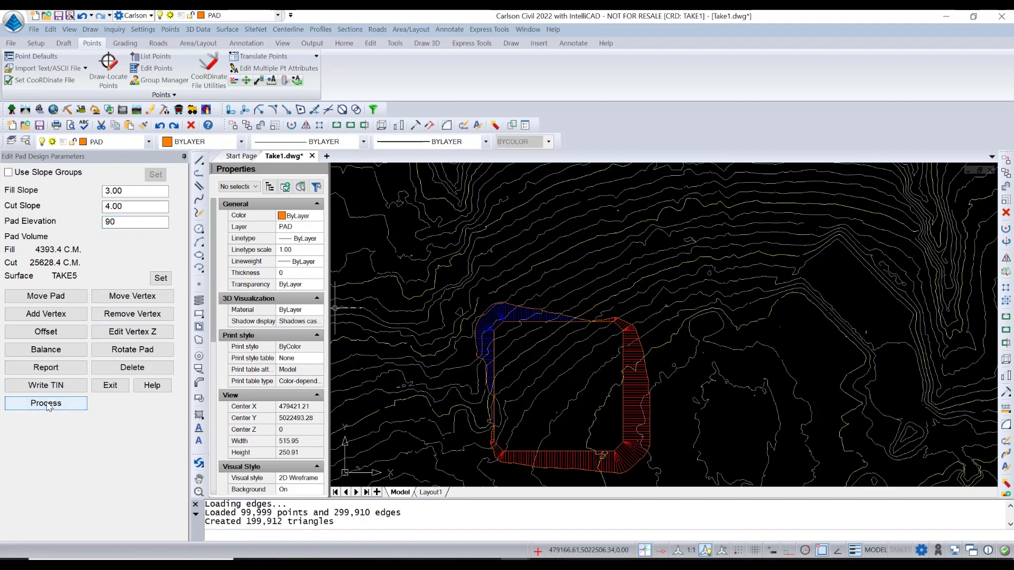
{"action": "left_click", "coordinate": [45, 403]}
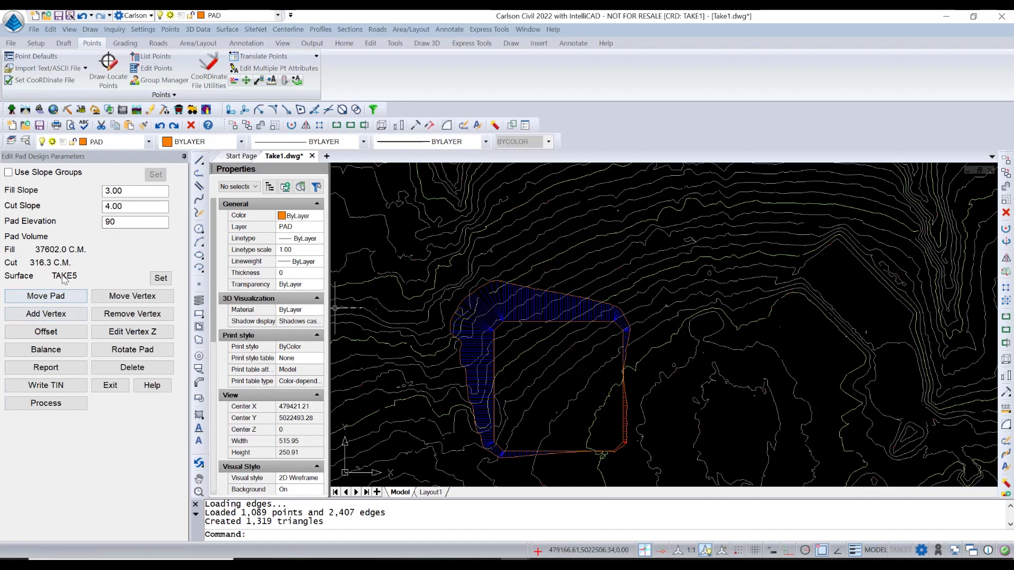
Lower the pad elevation to 88 and regrade, giving 15,511.5 fill and 7,759.8 cut.
{"action": "left_click", "coordinate": [135, 221]}
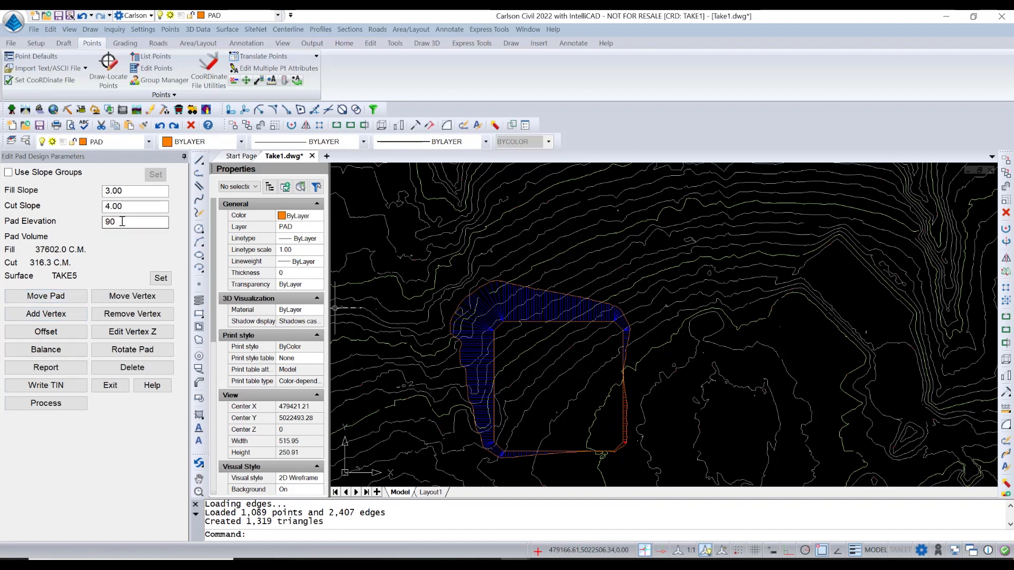
{"action": "type", "text": "88"}
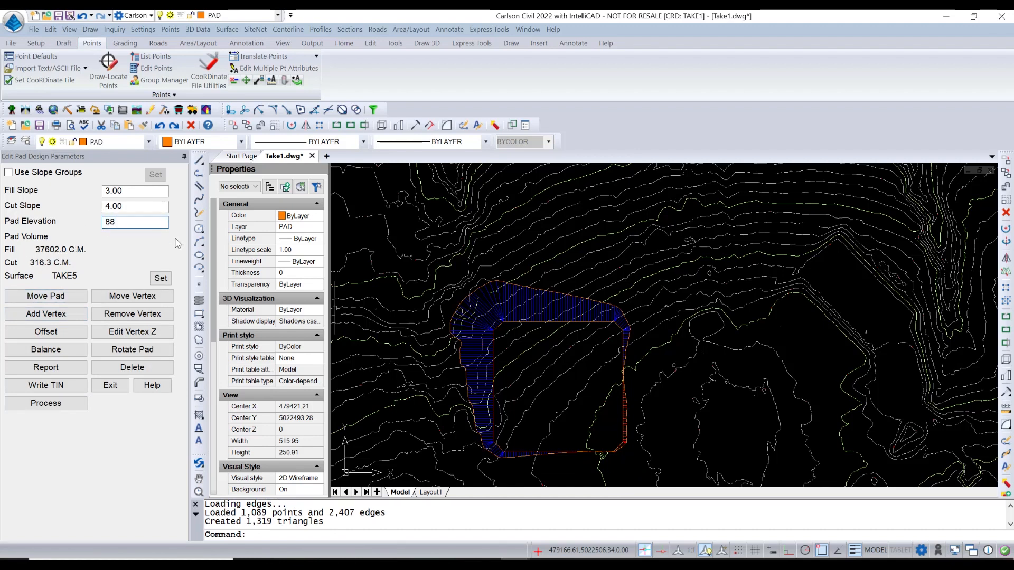
{"action": "left_click", "coordinate": [45, 403]}
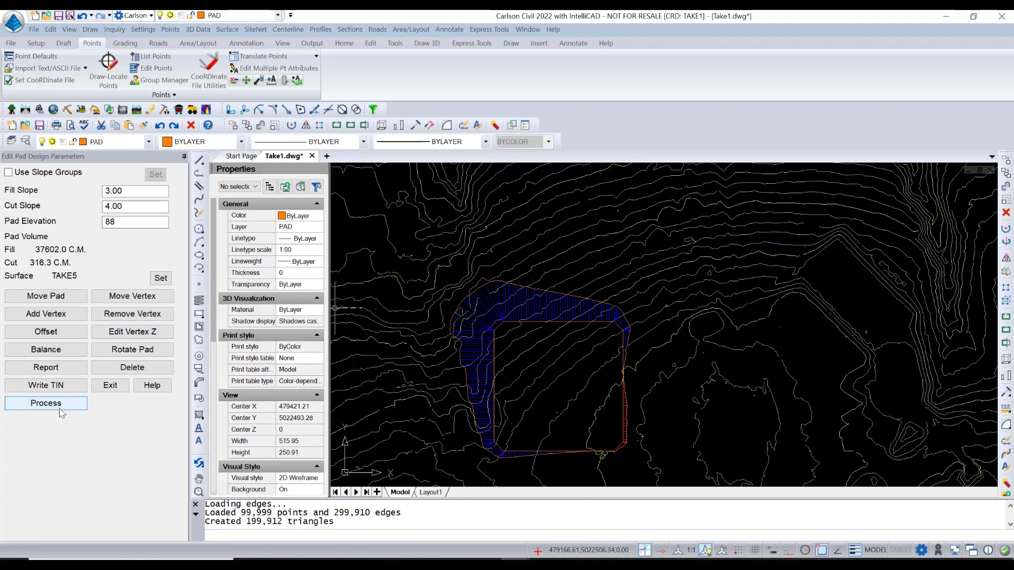
{"action": "left_click", "coordinate": [46, 403]}
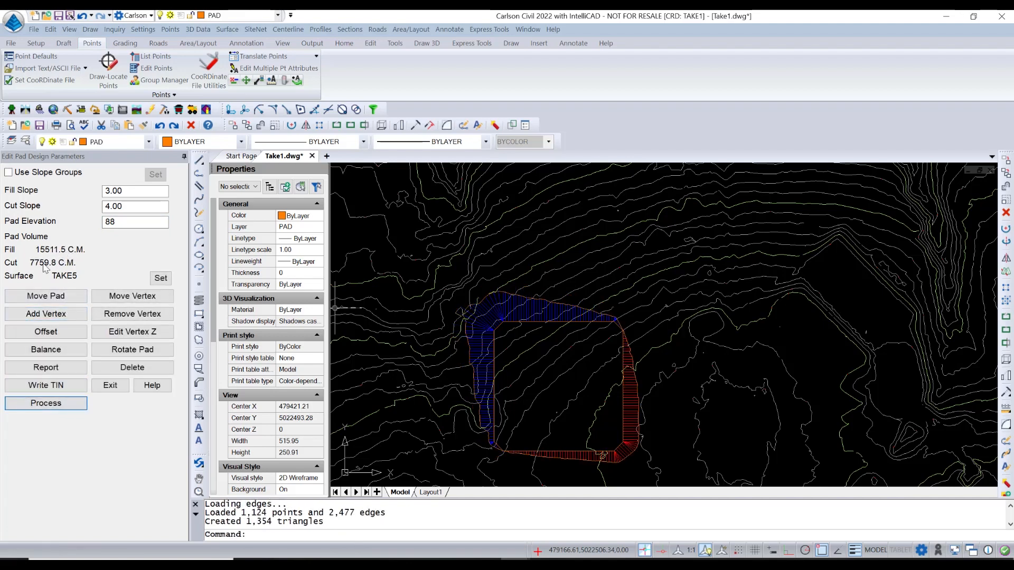
{"action": "mouse_move", "coordinate": [546, 368]}
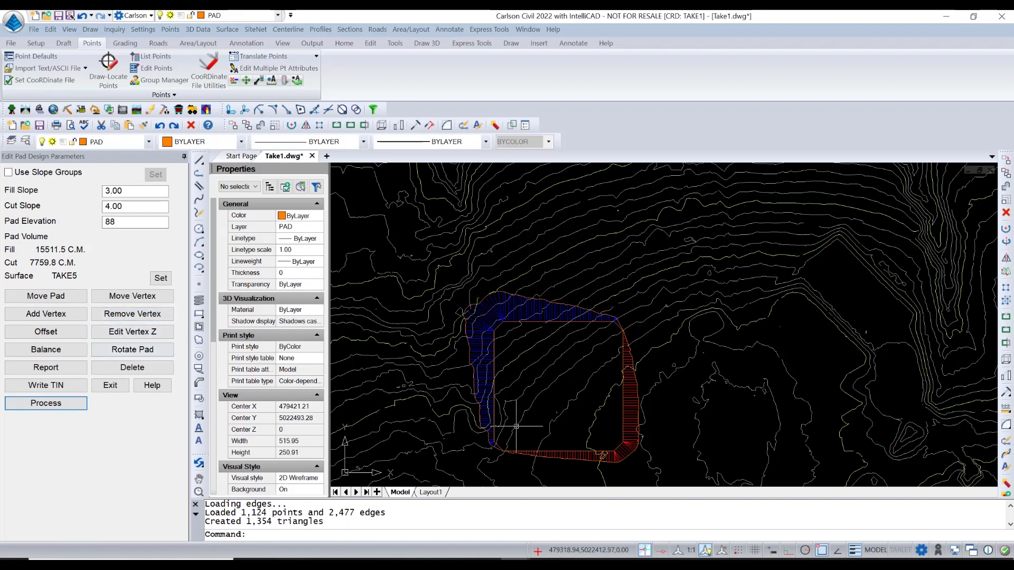
Rotate the pad about a picked pivot and regrade, giving 16,796.1 fill and 7,842.3 cut.
{"action": "left_click", "coordinate": [132, 349]}
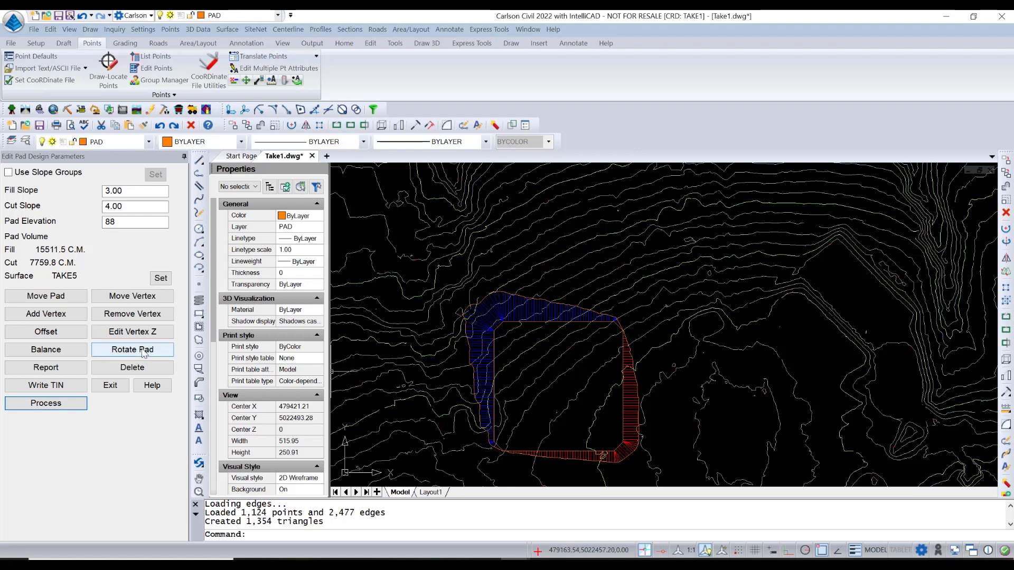
{"action": "left_click", "coordinate": [132, 349]}
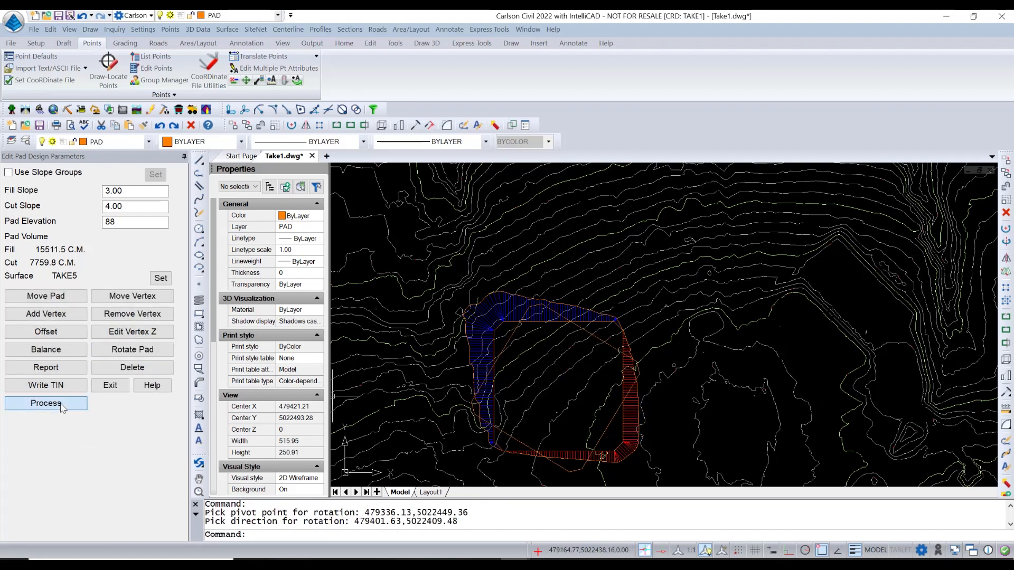
{"action": "left_click", "coordinate": [45, 403]}
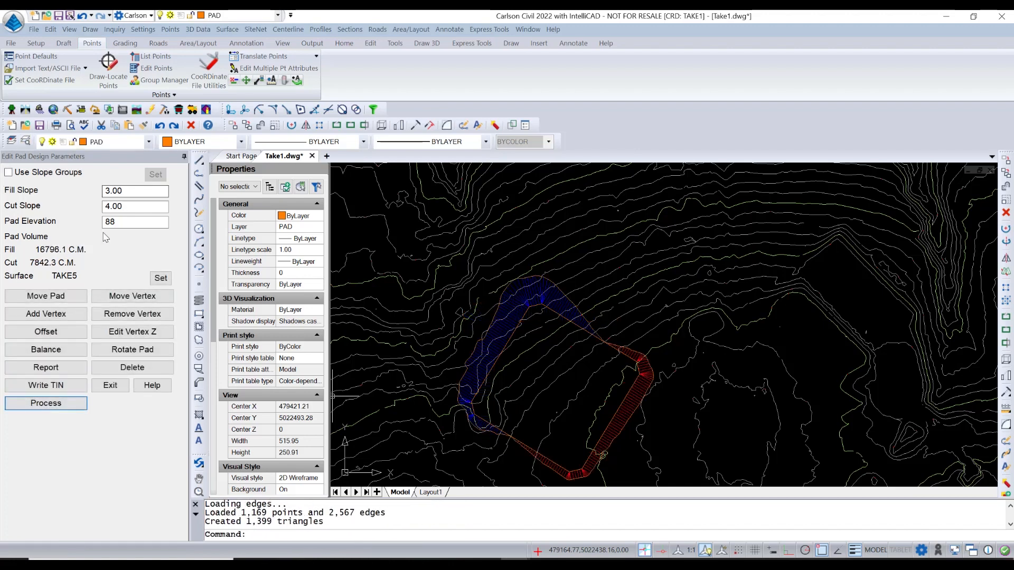
{"action": "left_click", "coordinate": [46, 349]}
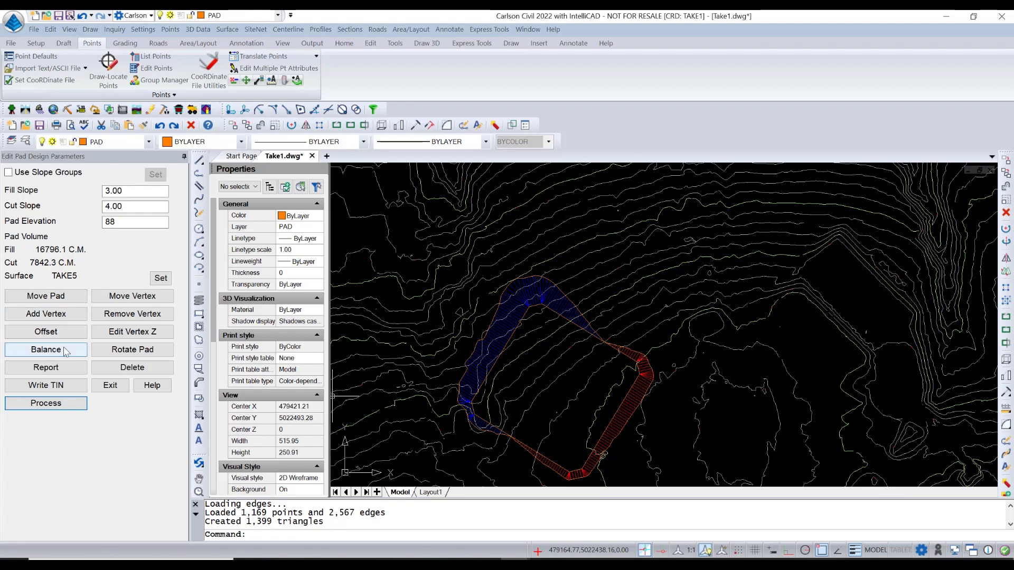
Balance cut and fill with tolerance 10, setting the pad elevation to 87.3873.
{"action": "left_click", "coordinate": [46, 349]}
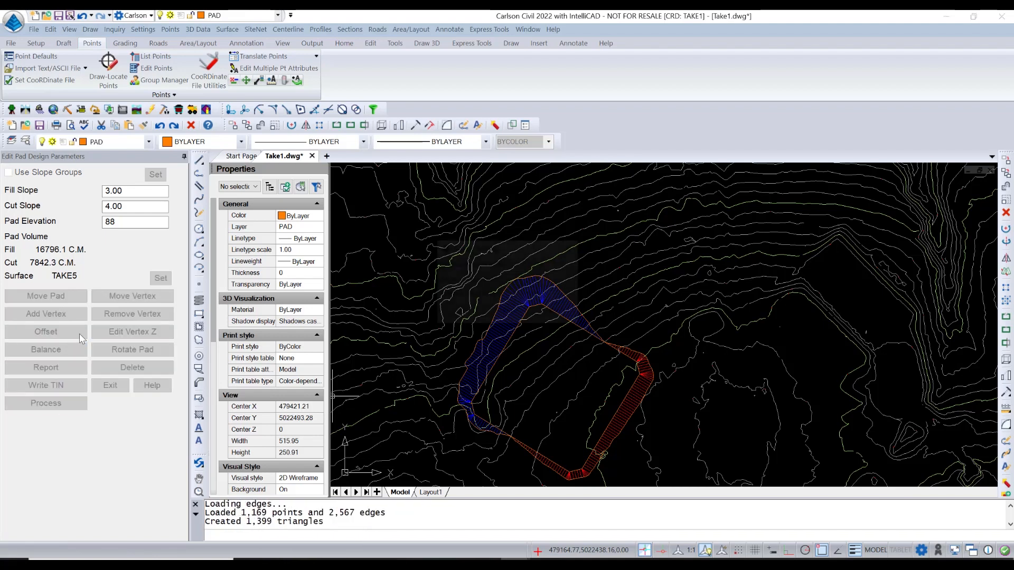
{"action": "left_click", "coordinate": [46, 349]}
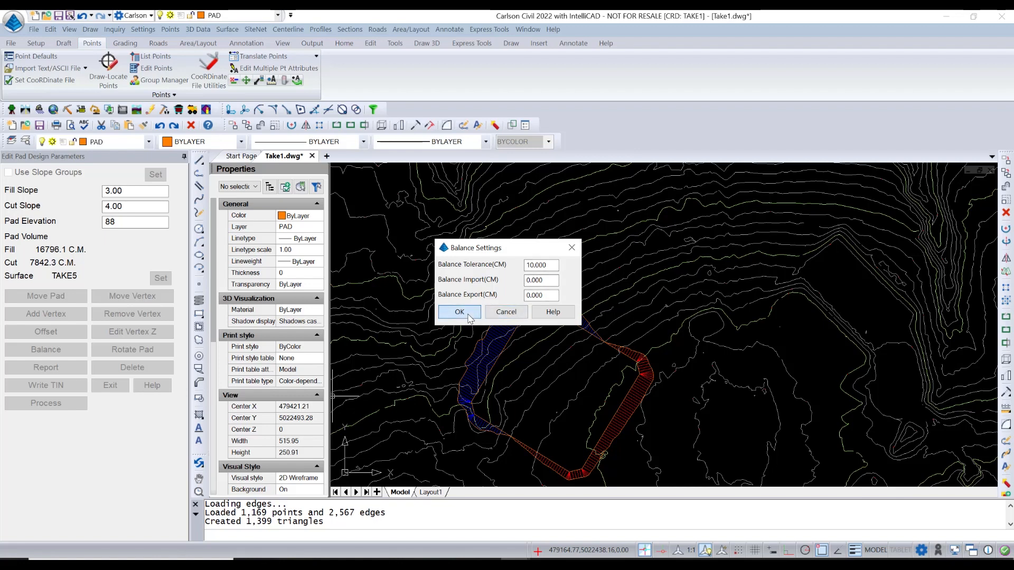
{"action": "left_click", "coordinate": [459, 311]}
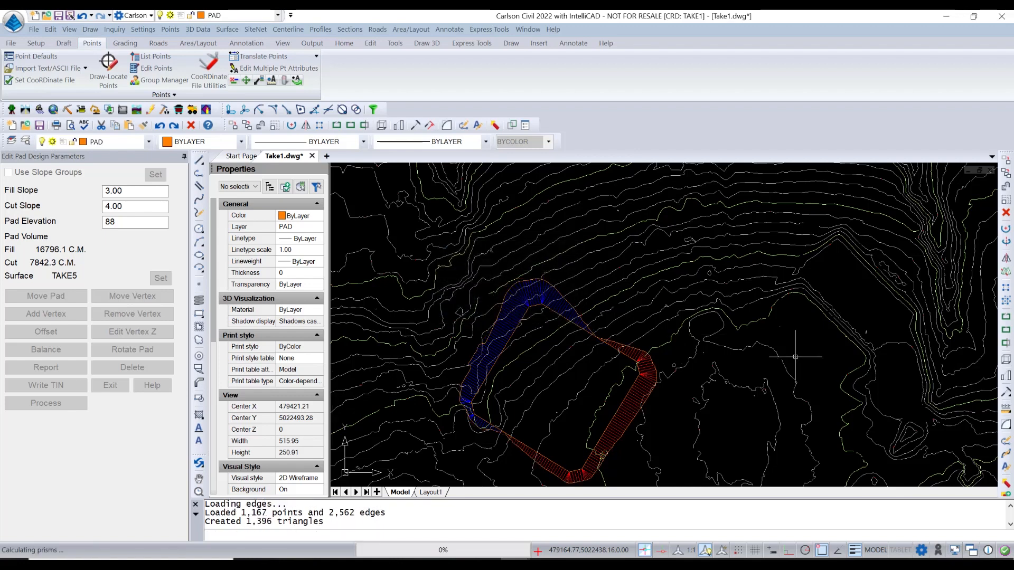
{"action": "left_click", "coordinate": [45, 349]}
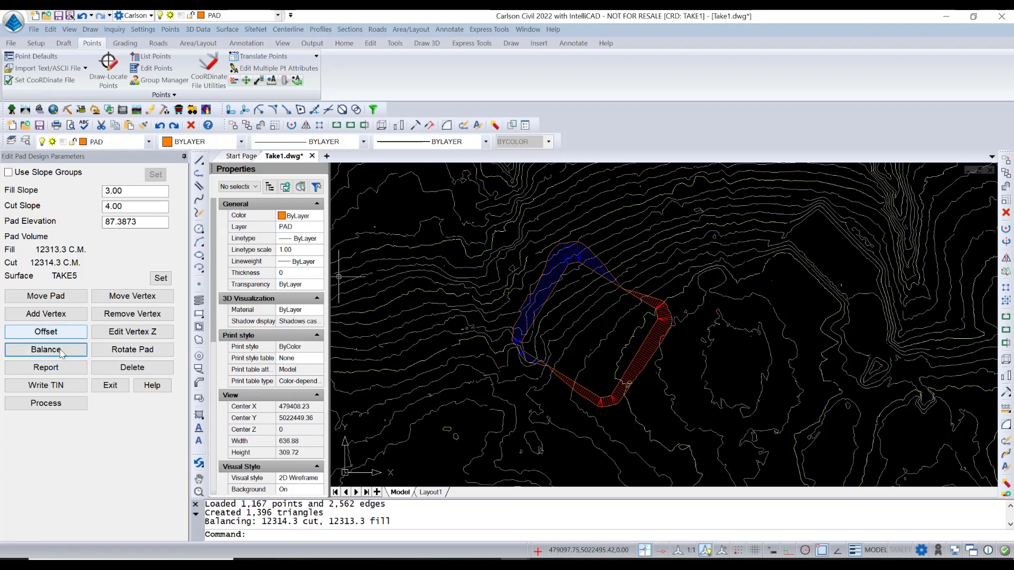
Write the balanced pad to the TIN file SITE1 and exit the pad editor.
{"action": "left_click", "coordinate": [45, 385]}
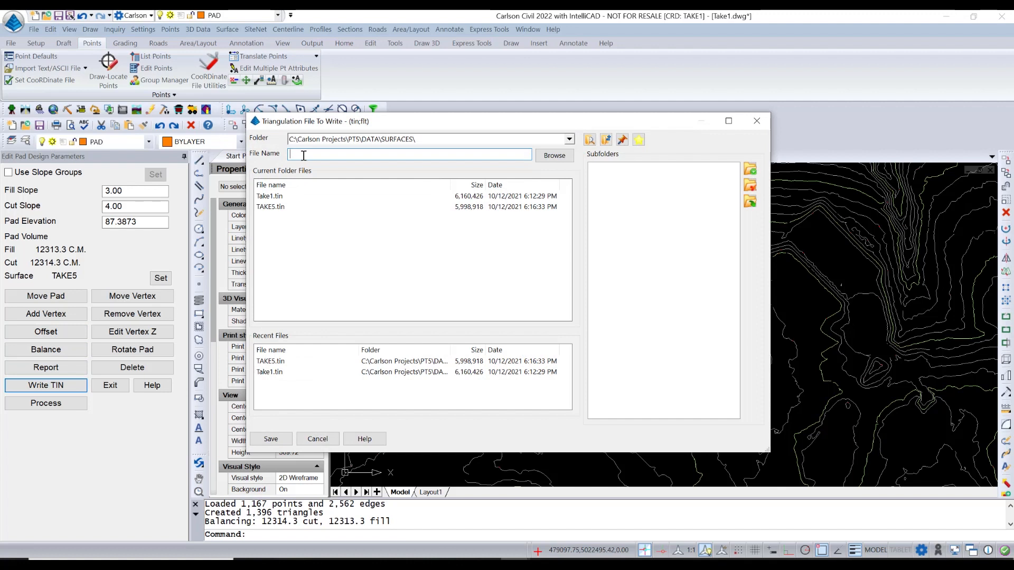
{"action": "type", "text": "SITE1"}
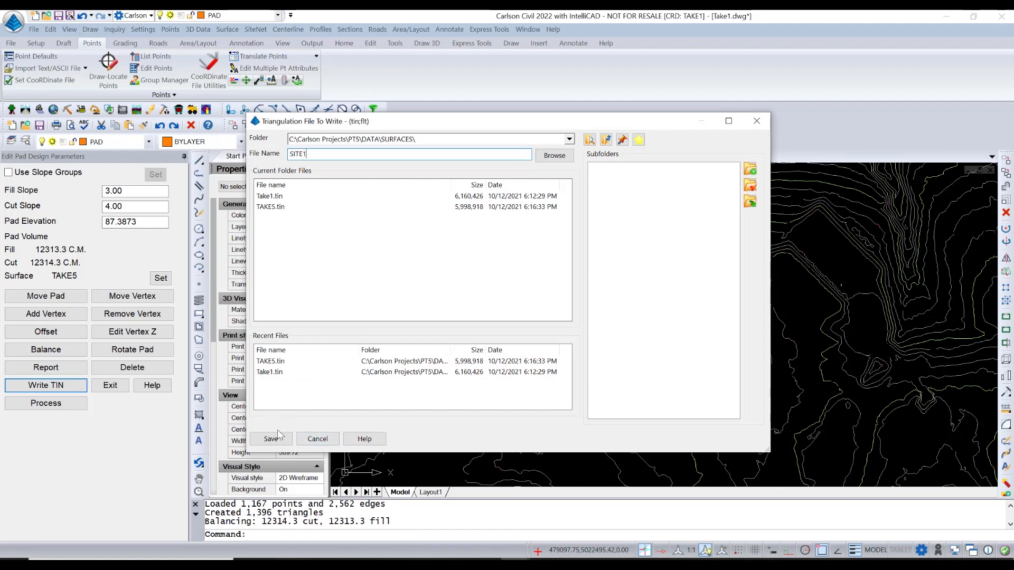
{"action": "left_click", "coordinate": [270, 438]}
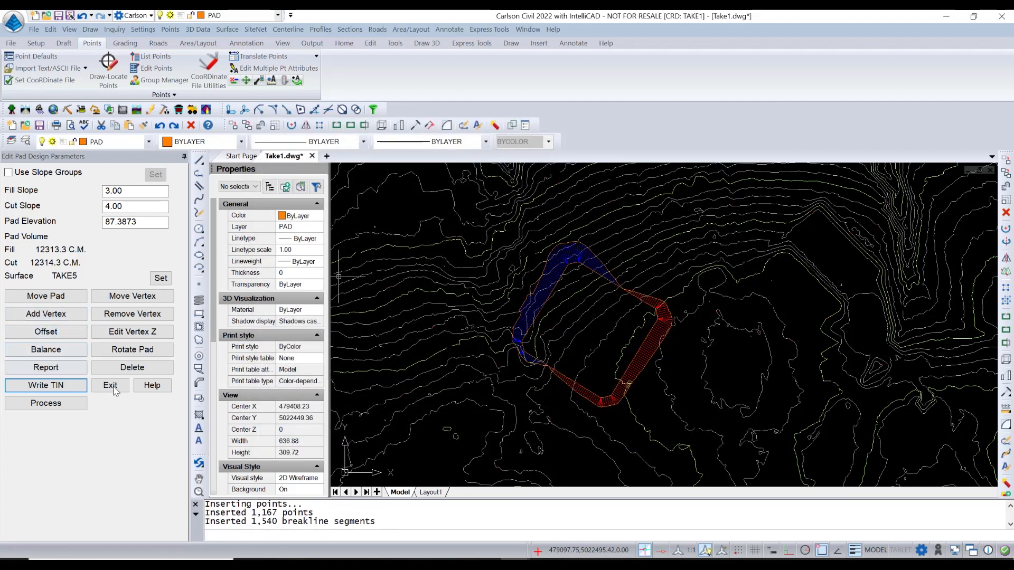
{"action": "left_click", "coordinate": [110, 386]}
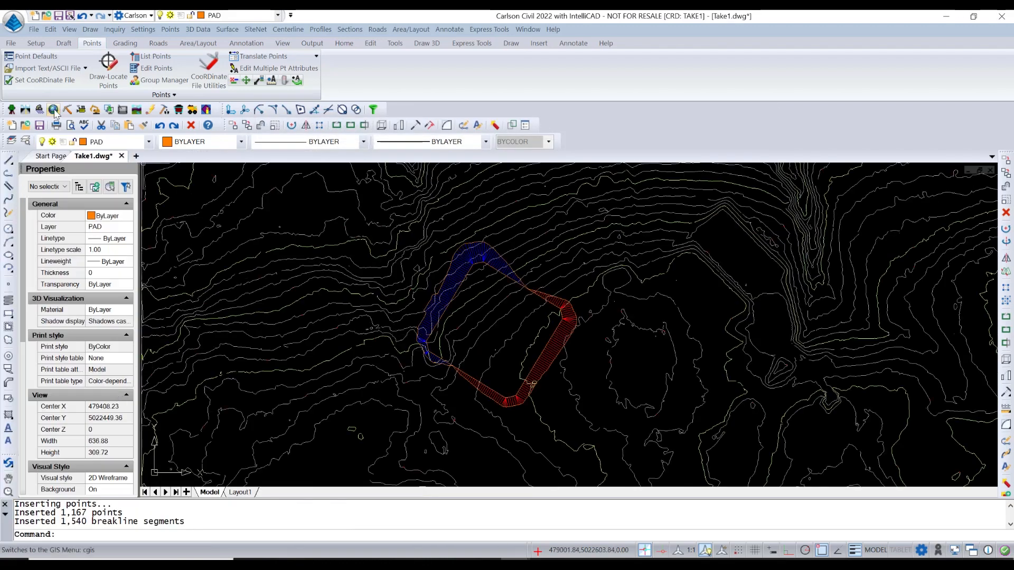
Load SITE1.tin into the Carlson 3D Viewer.
{"action": "left_click", "coordinate": [68, 29]}
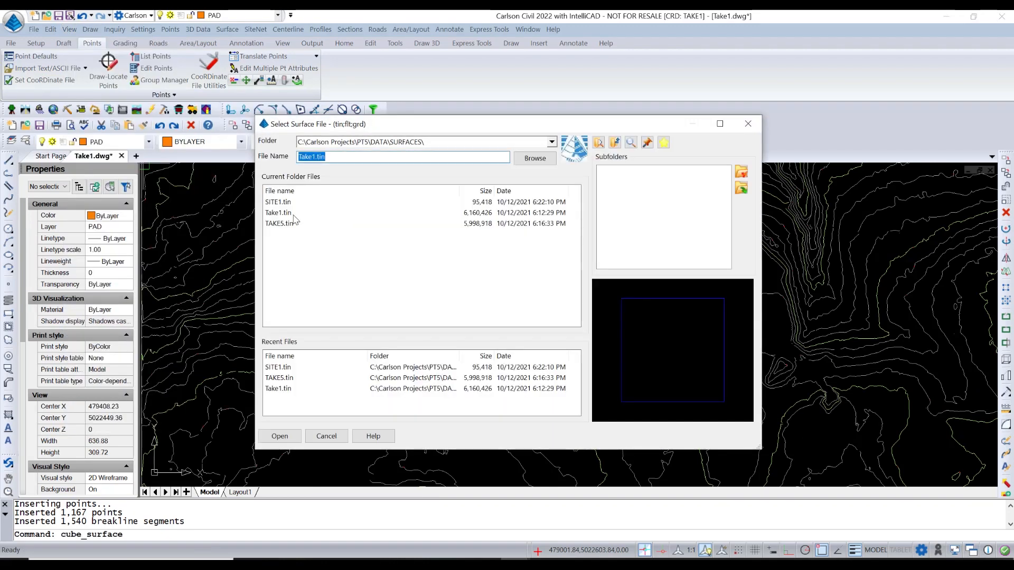
{"action": "left_click", "coordinate": [279, 202]}
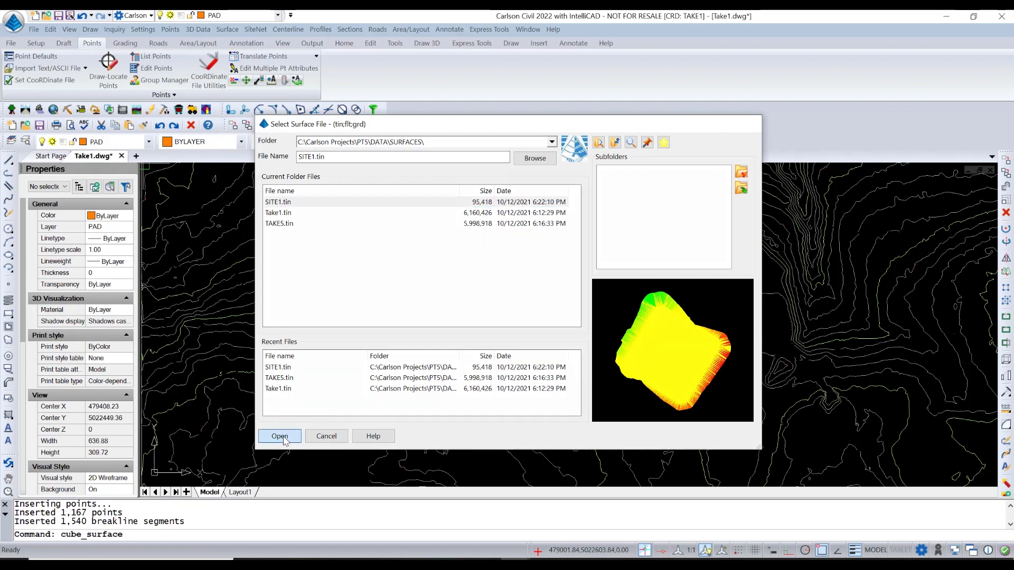
{"action": "left_click", "coordinate": [280, 436]}
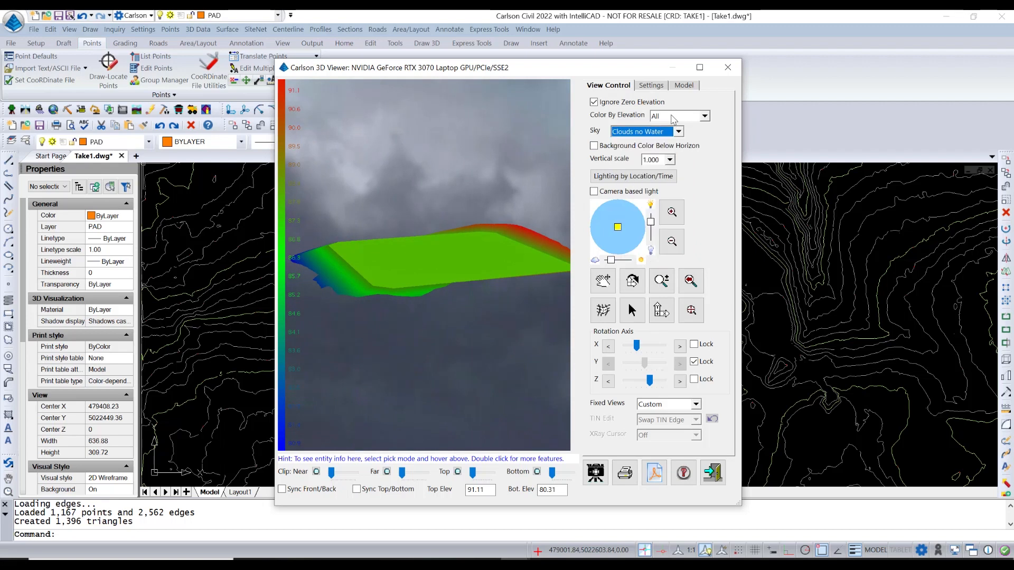
Set Color By Elevation to None and orbit the solid-coloured SITE1 pad.
{"action": "left_click", "coordinate": [679, 115]}
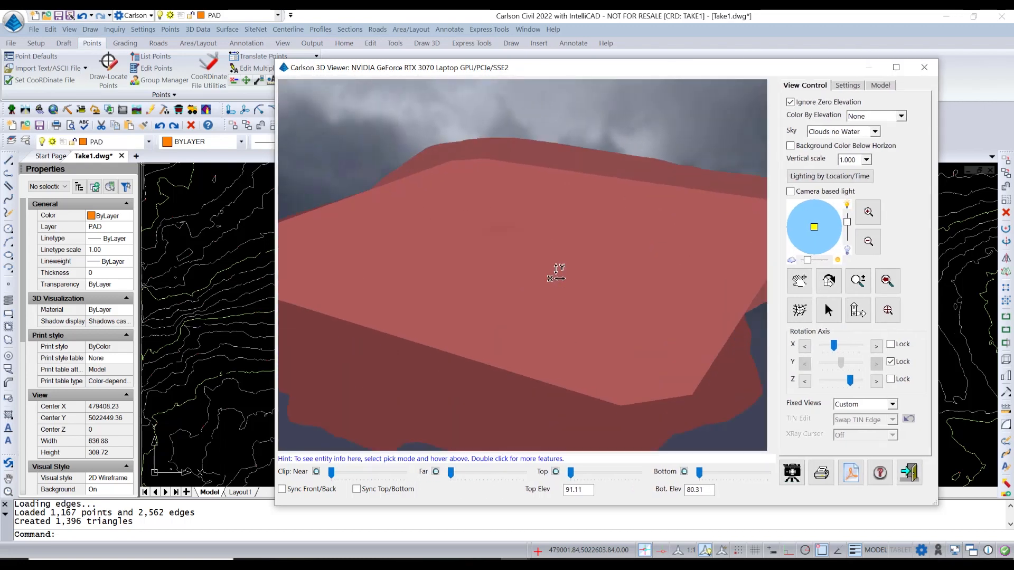
{"action": "left_click_drag", "start_coordinate": [558, 272], "coordinate": [546, 329]}
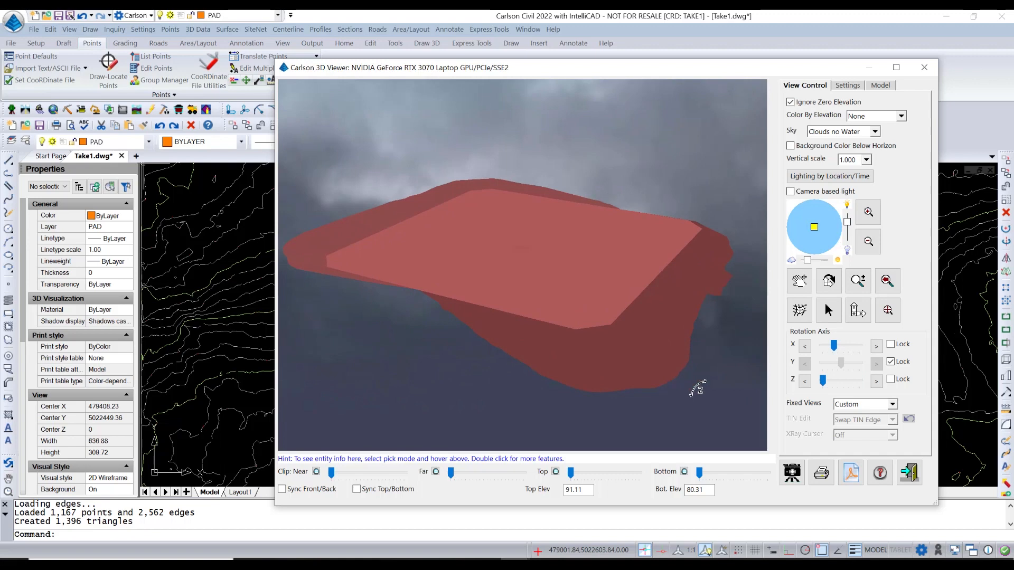
{"action": "left_click_drag", "start_coordinate": [697, 388], "coordinate": [407, 339]}
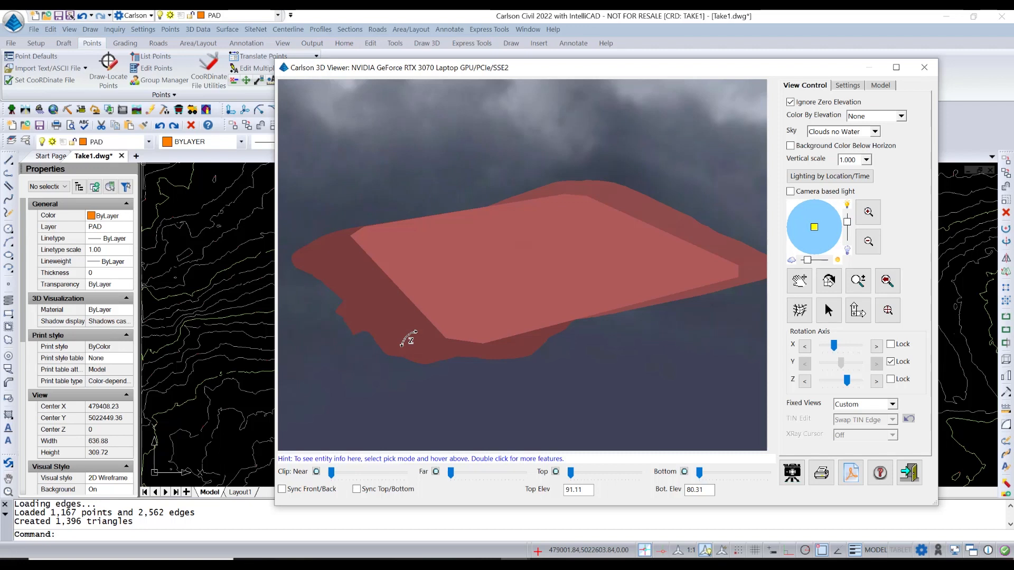
{"action": "mouse_move", "coordinate": [424, 339]}
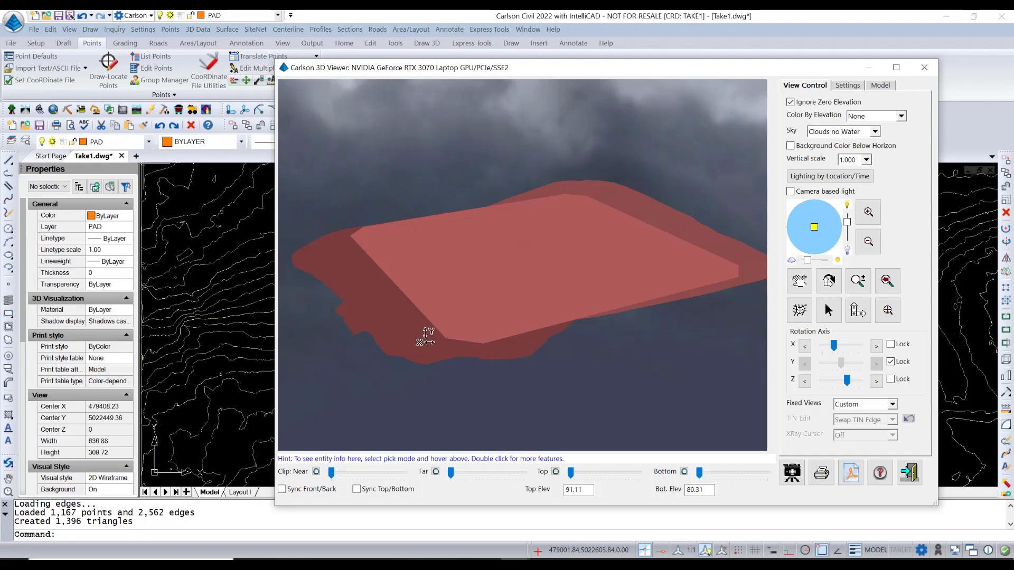